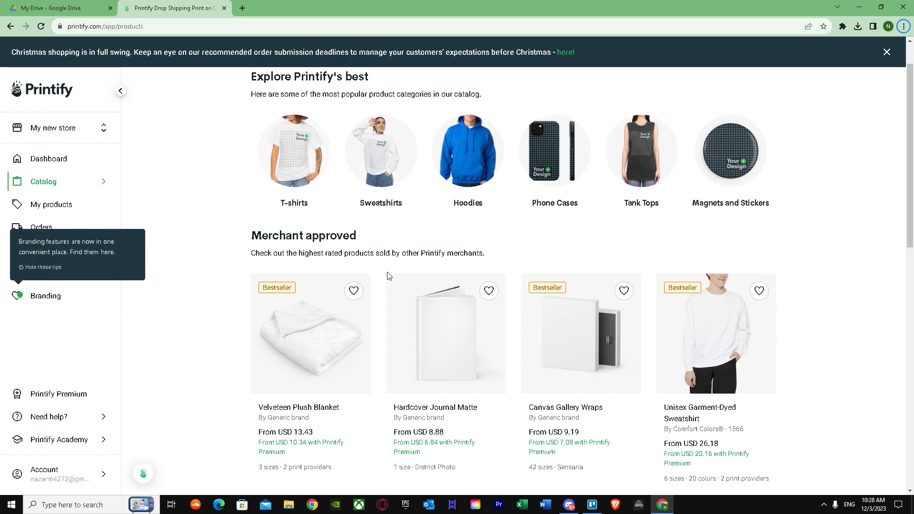
mouse_move(70, 140)
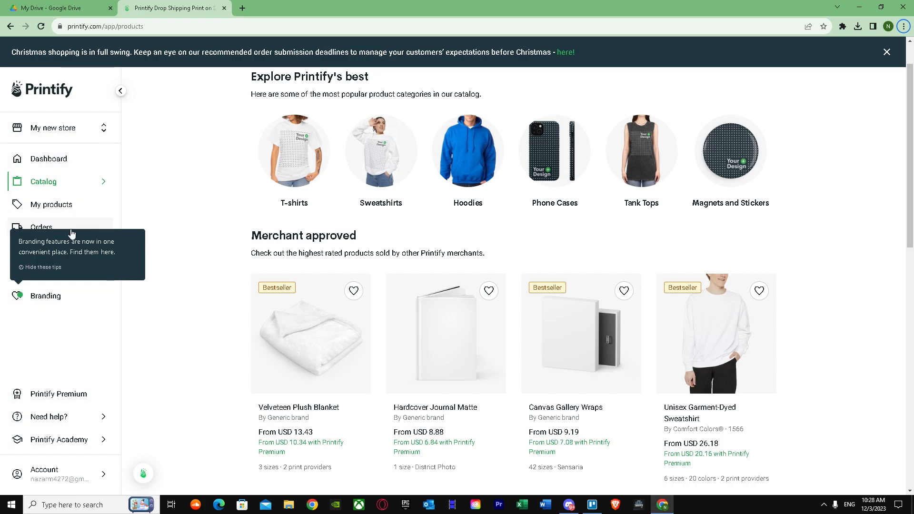
- Search Google for 'tiktok seller shop' in a fresh browser tab
scroll(down, 3)
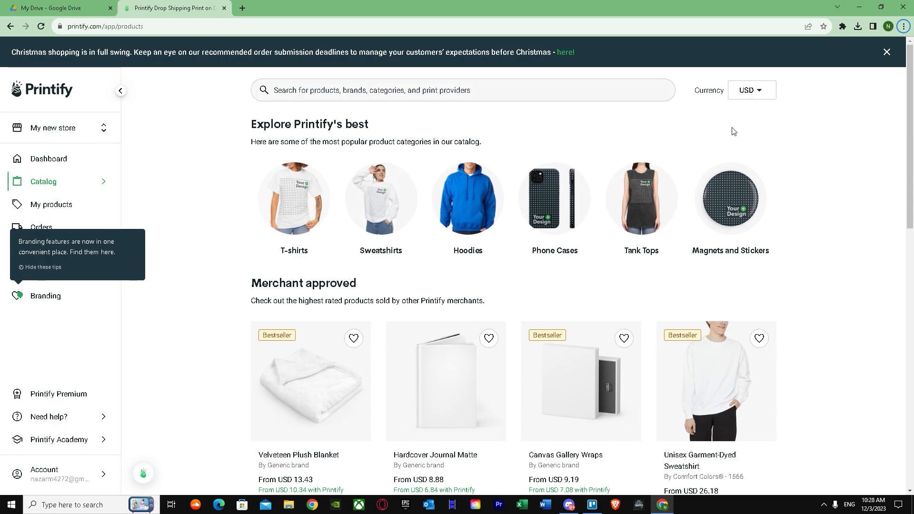
mouse_move(711, 136)
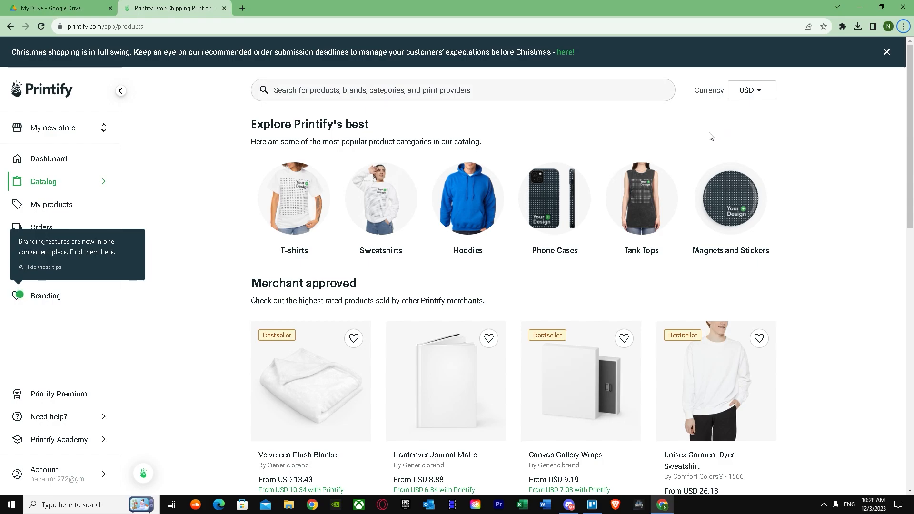
mouse_move(188, 152)
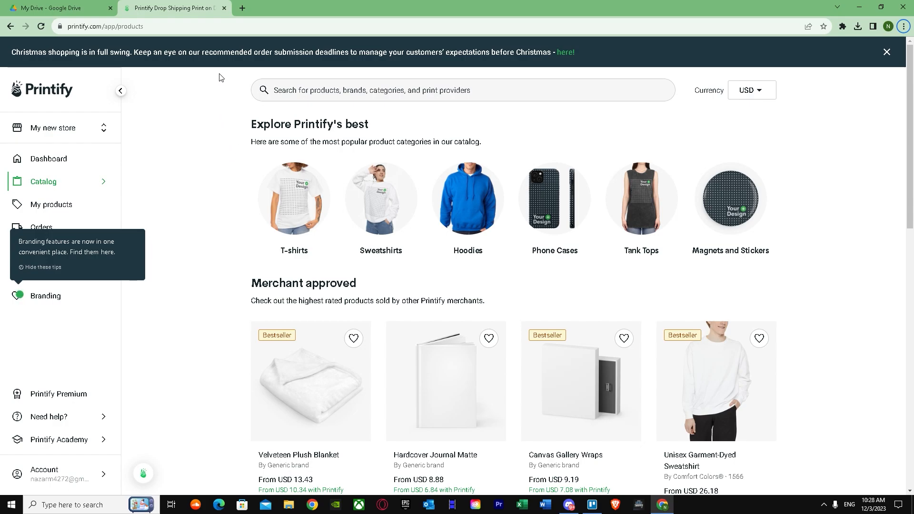
click(356, 8)
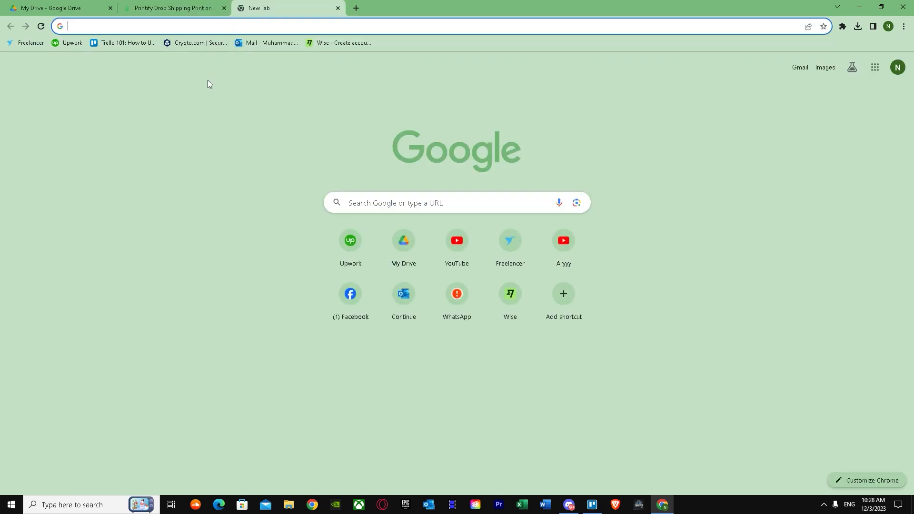
mouse_move(190, 139)
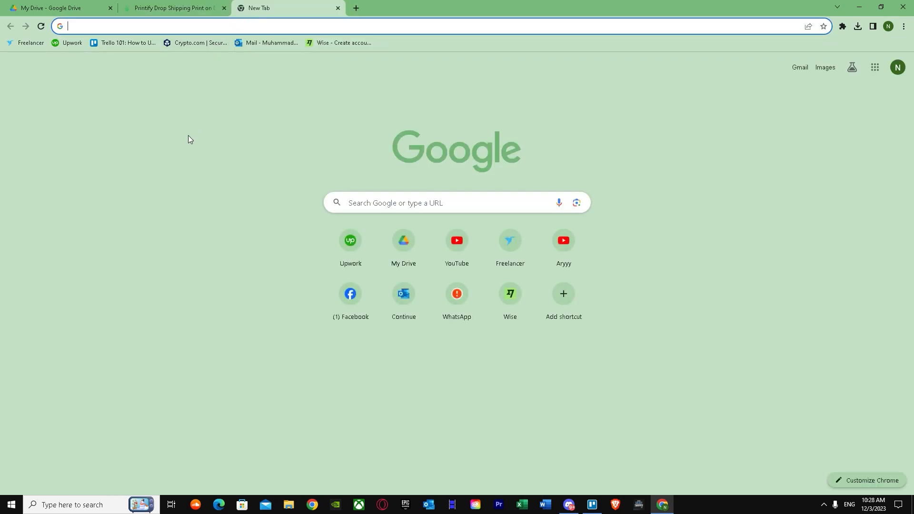
text(tiktok seller shop)
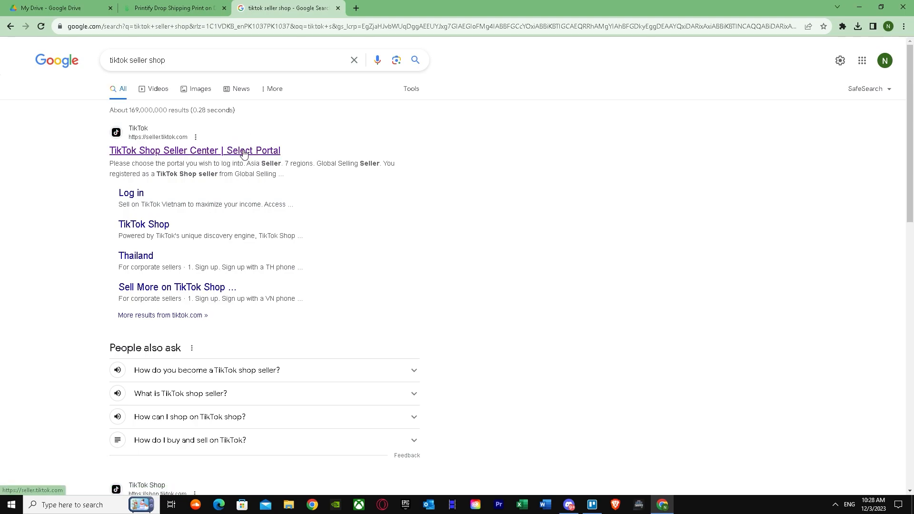
- Follow the TikTok Shop Seller Center result to reach the portal chooser
click(194, 150)
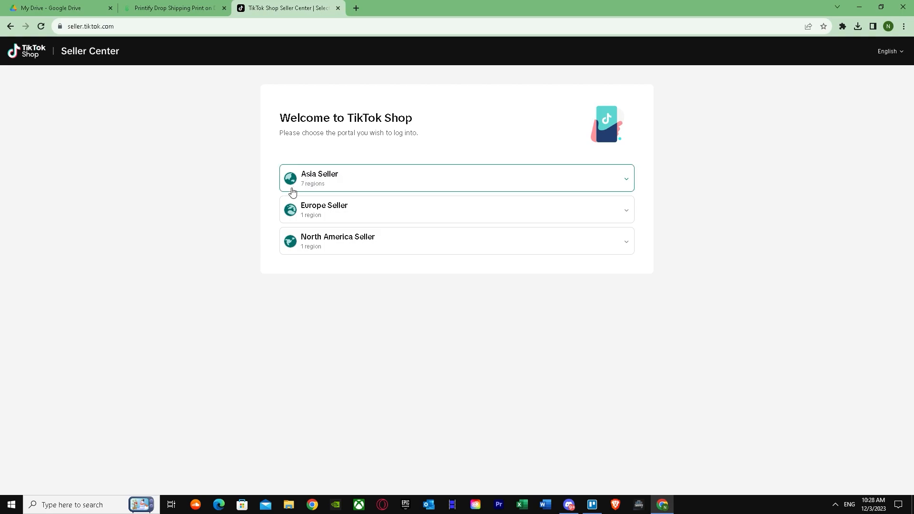
mouse_move(294, 188)
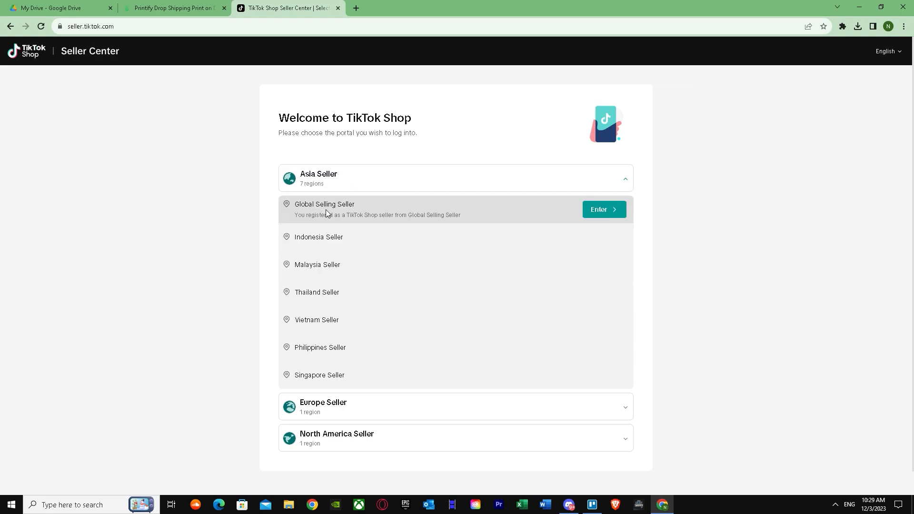
mouse_move(188, 215)
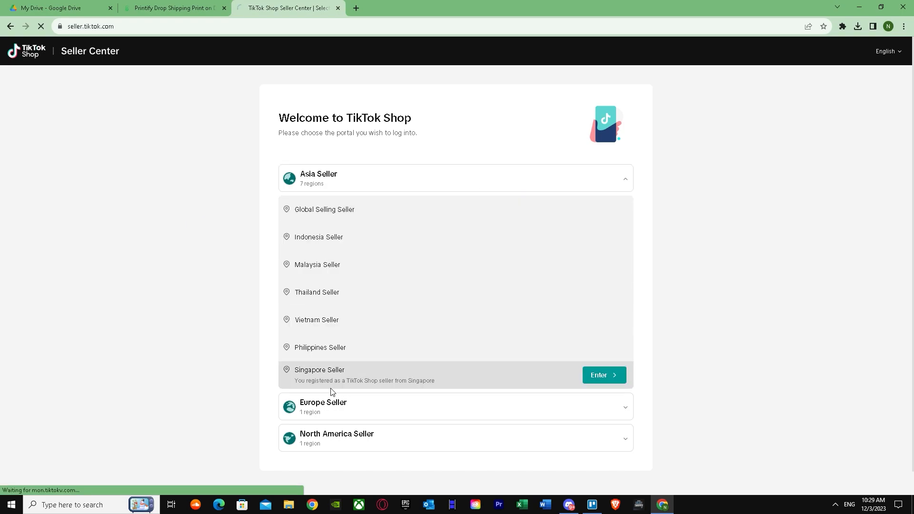
- Enter the Asia seller portal and search the country code list for 'pak'
click(603, 376)
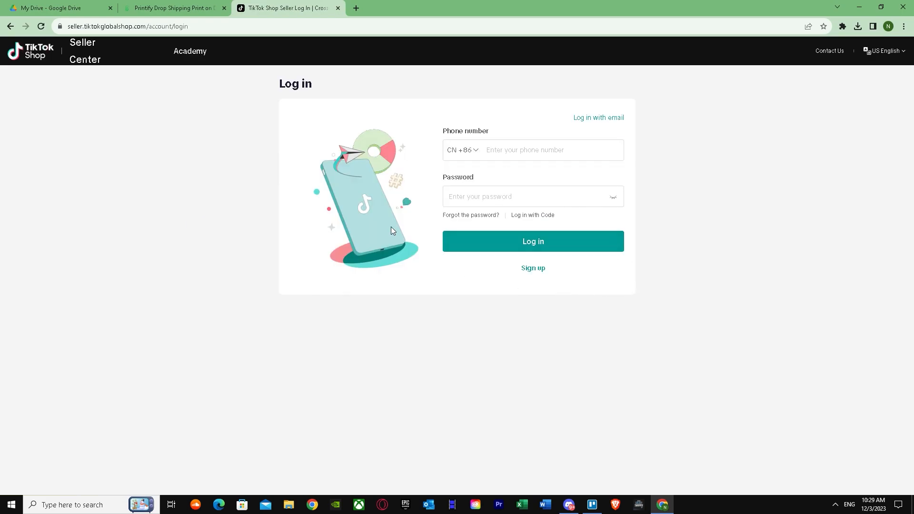
click(461, 150)
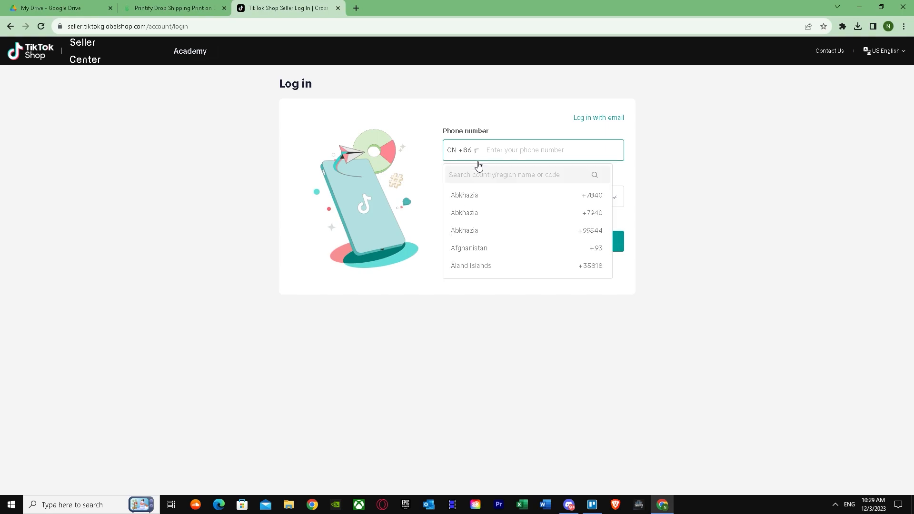
text(p)
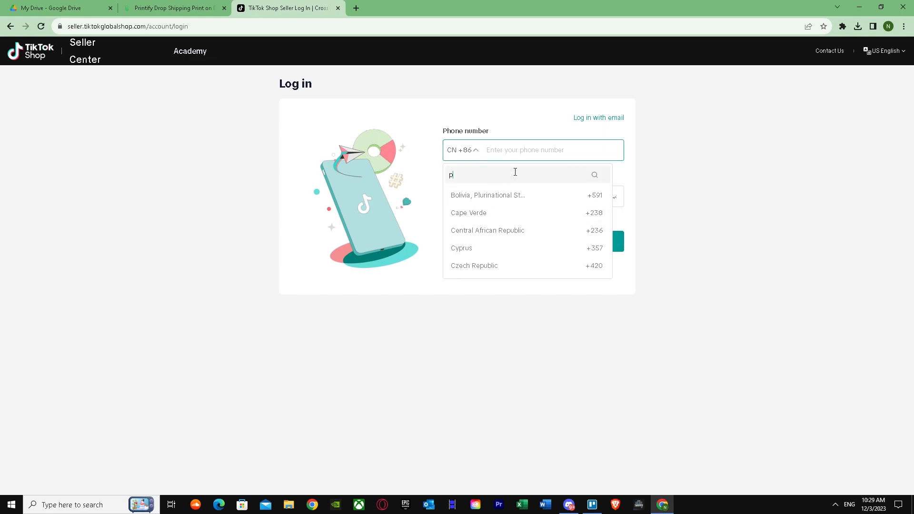
text(ak)
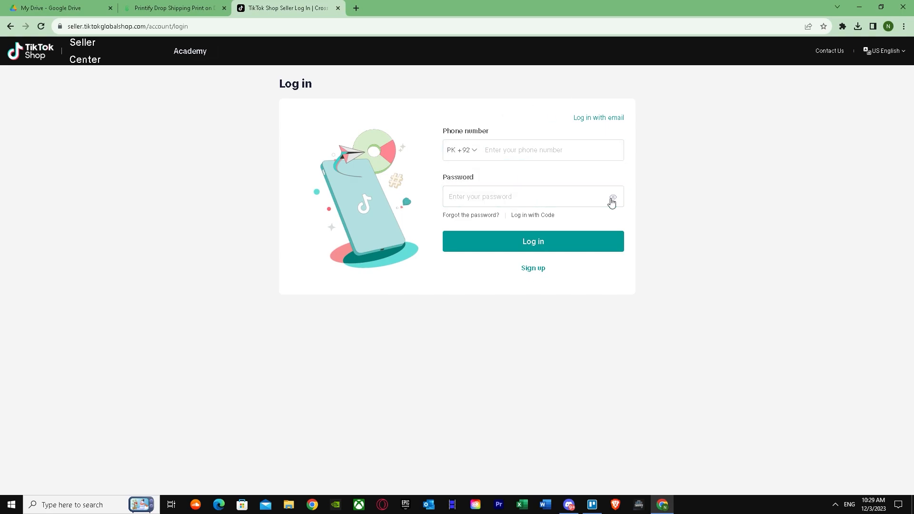
- Switch the seller login to email mode and begin entering the account email
click(598, 117)
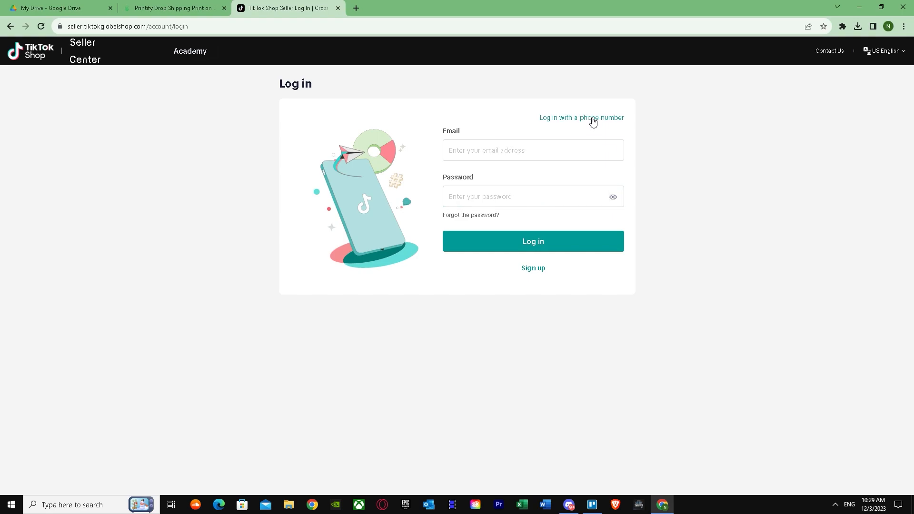
click(532, 150)
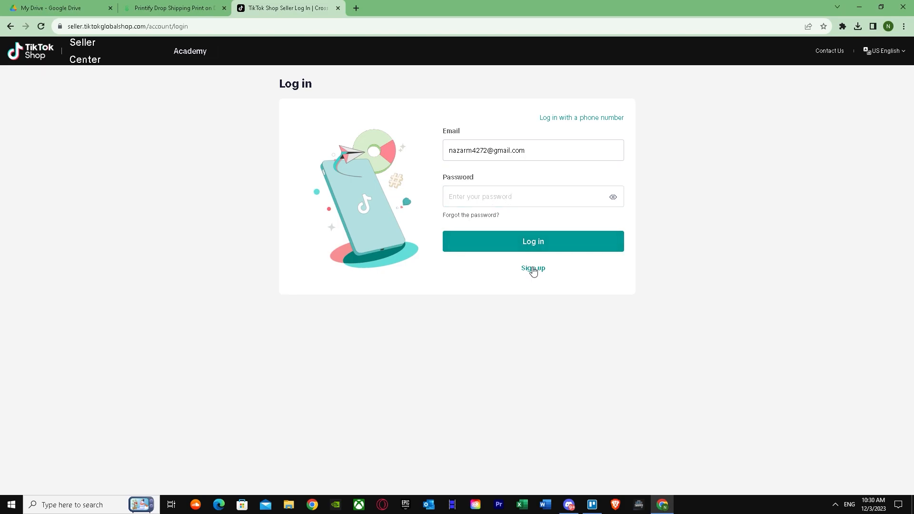
- Reach the seller sign-up form, check the country code list and focus the phone and email fields
click(532, 268)
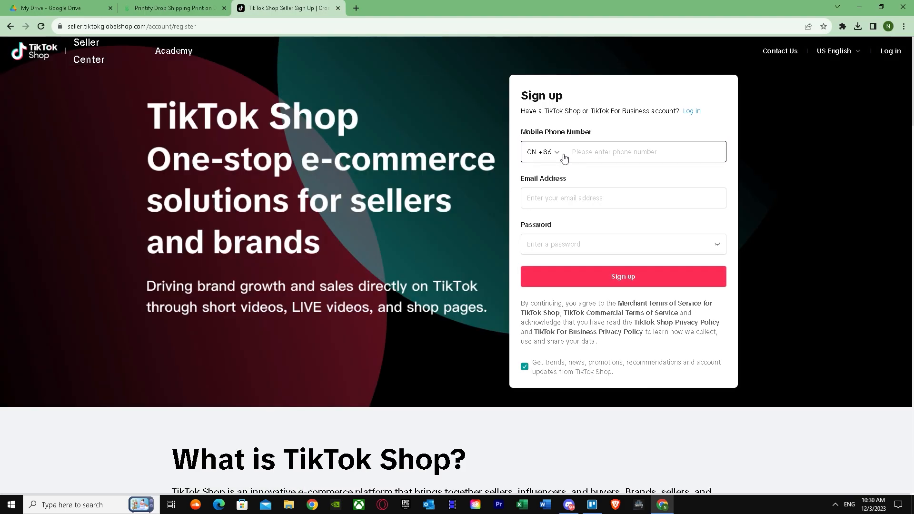
scroll(down, 3)
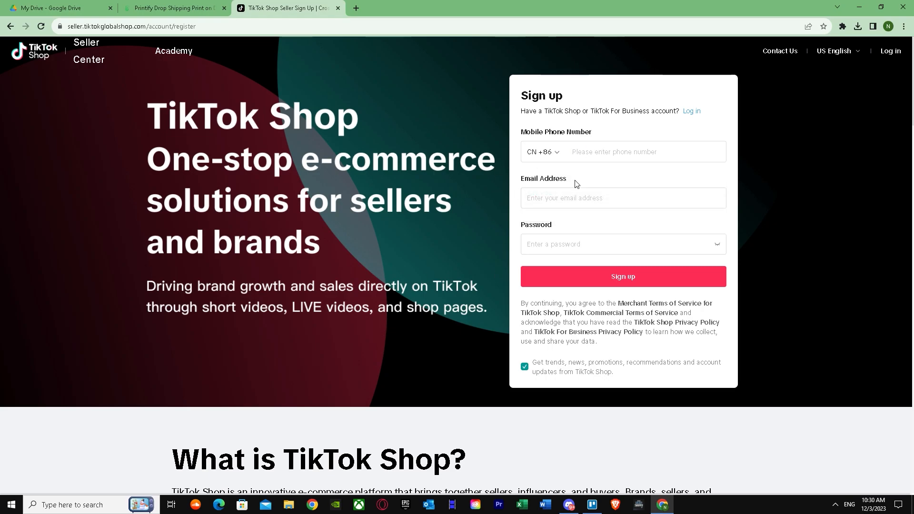
click(542, 151)
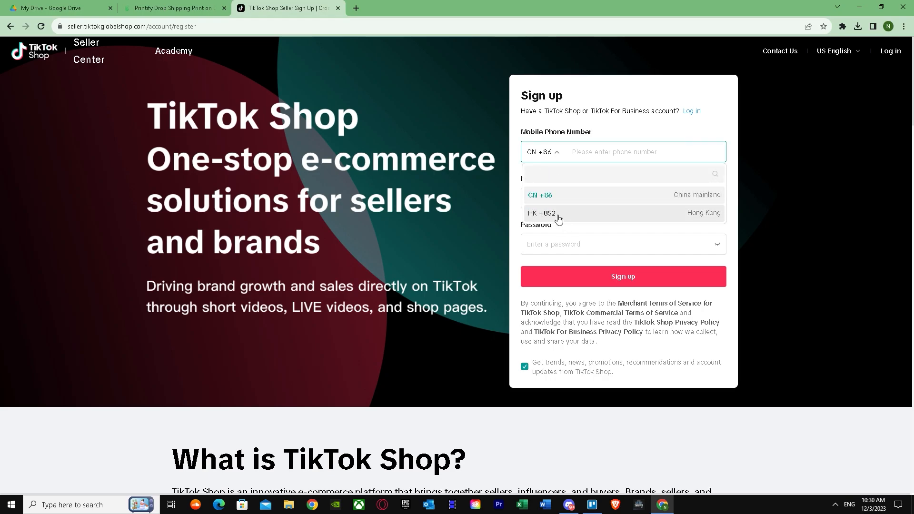
mouse_move(572, 198)
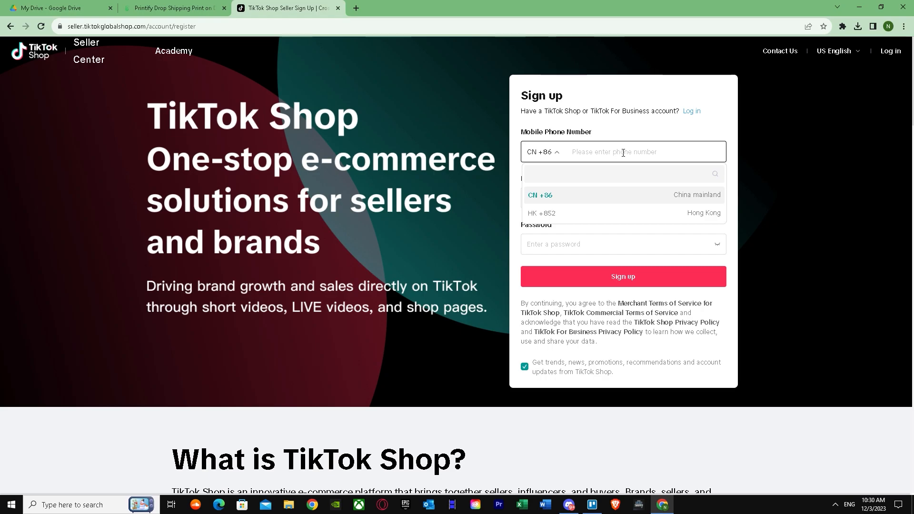
click(623, 152)
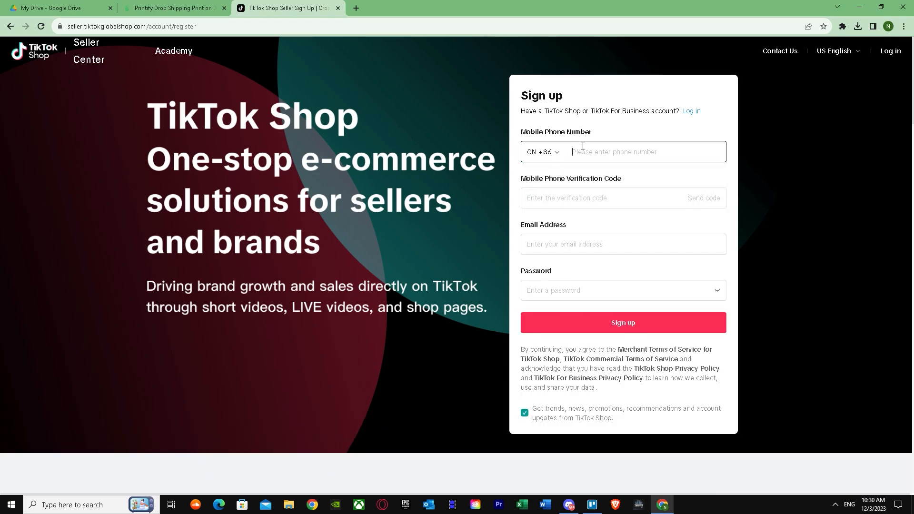
click(623, 244)
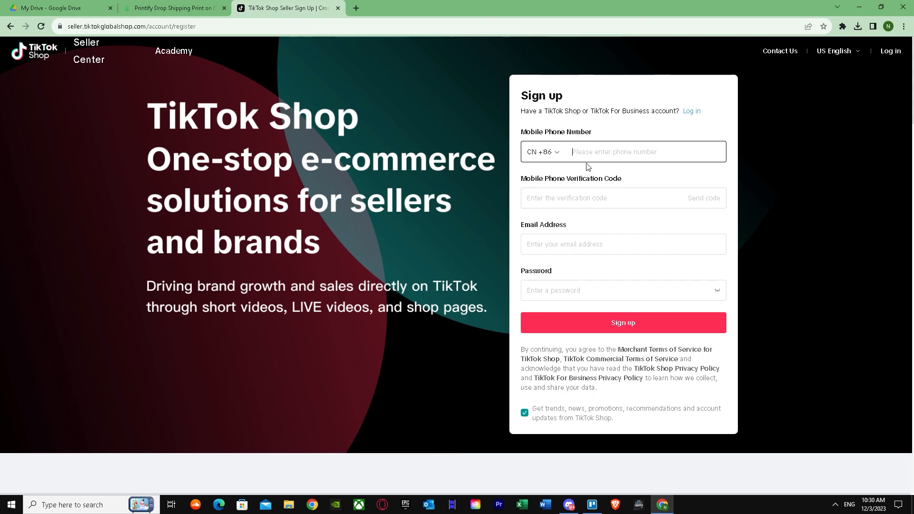
click(622, 323)
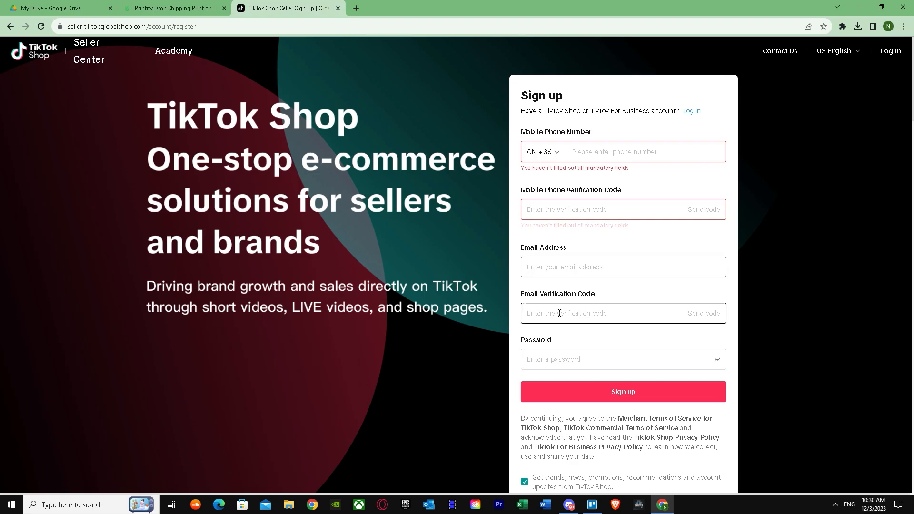
- Scroll the sign-up form to reveal its email, verification code and password fields
scroll(down, 3)
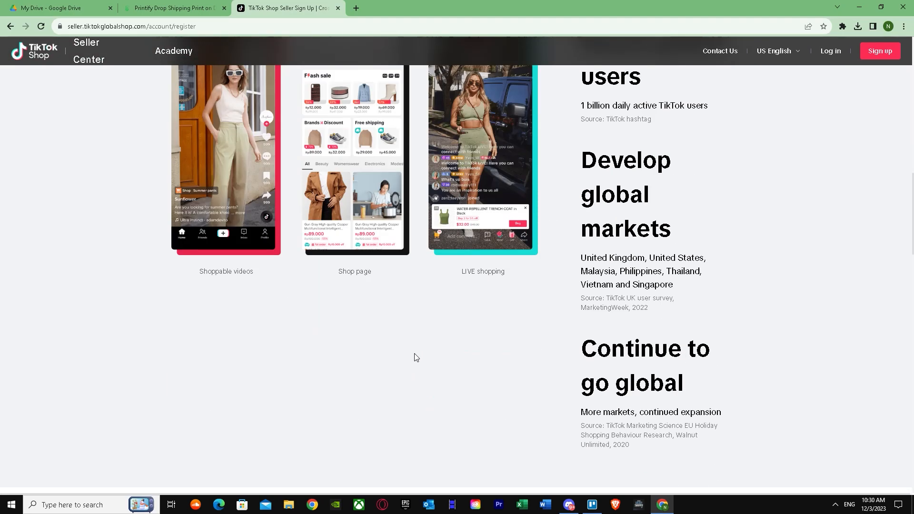
scroll(up, 3)
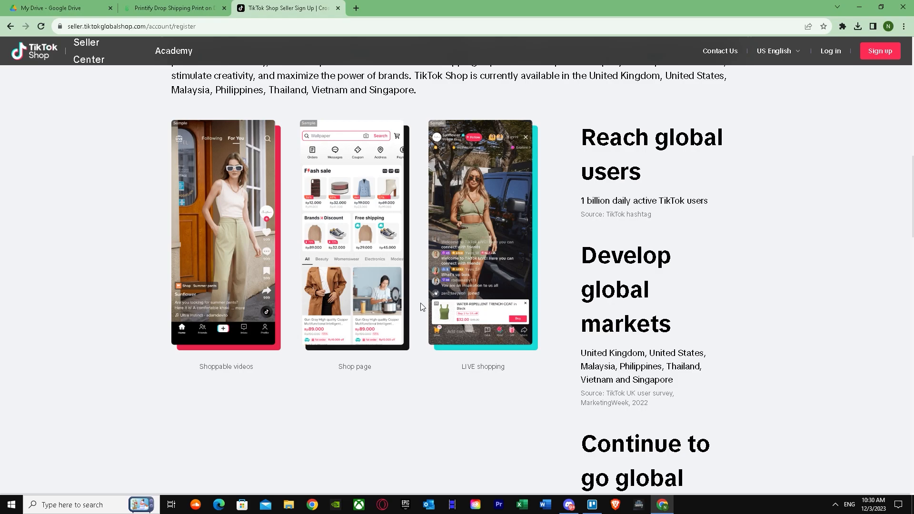
mouse_move(401, 328)
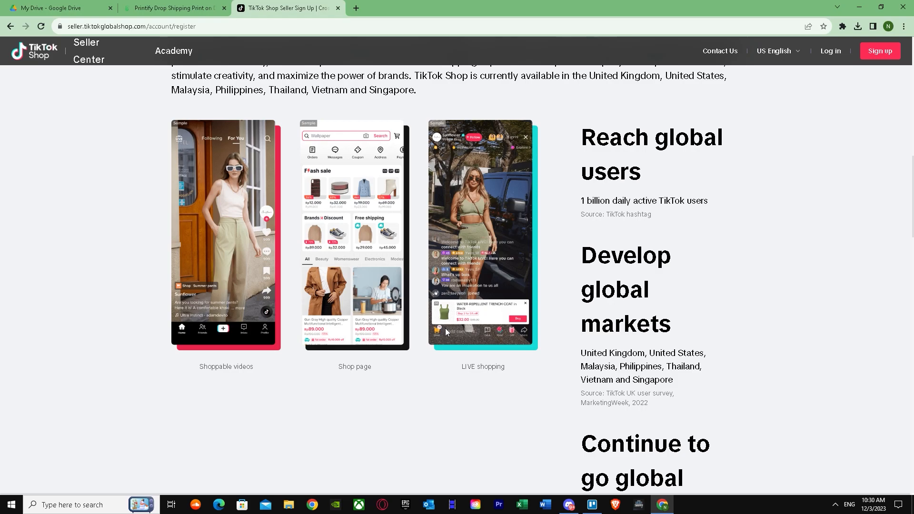
mouse_move(442, 339)
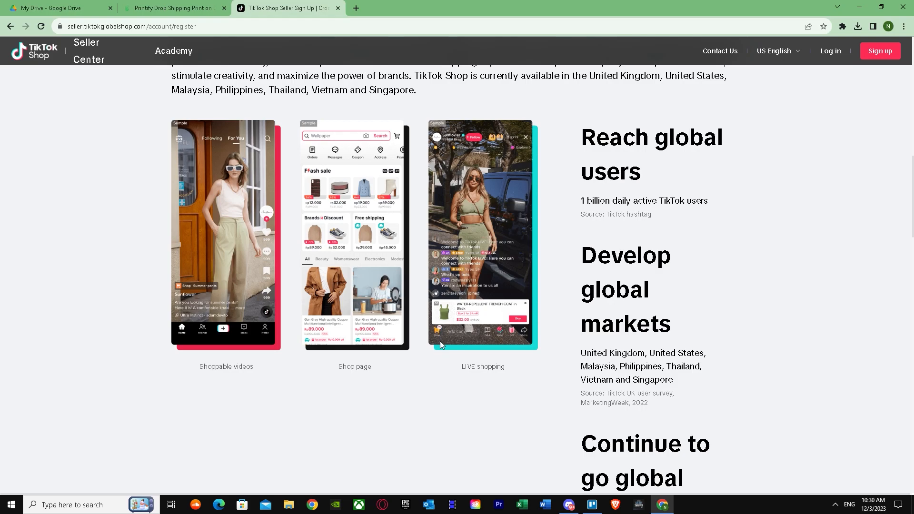
mouse_move(439, 360)
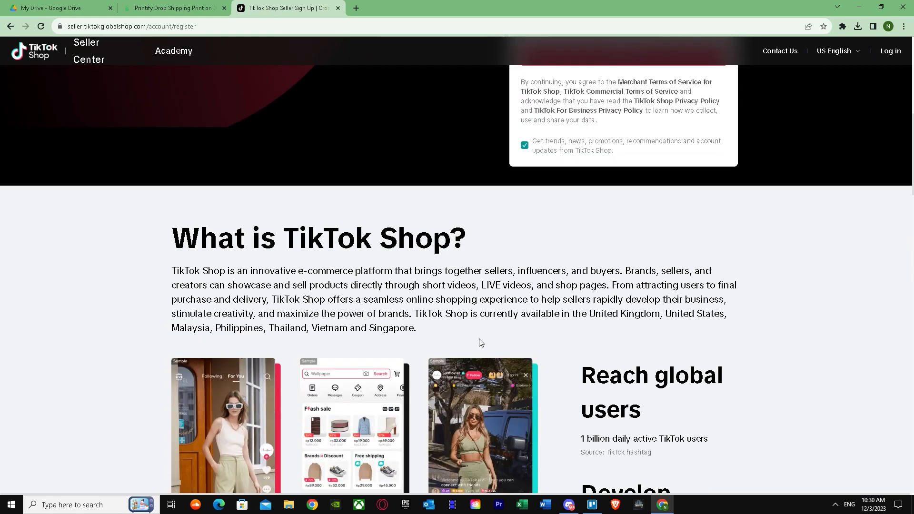
mouse_move(477, 360)
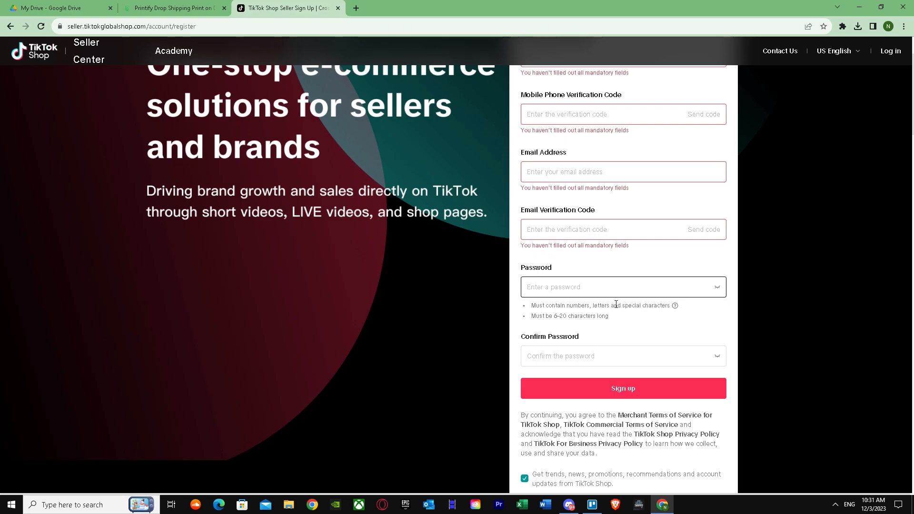
mouse_move(616, 306)
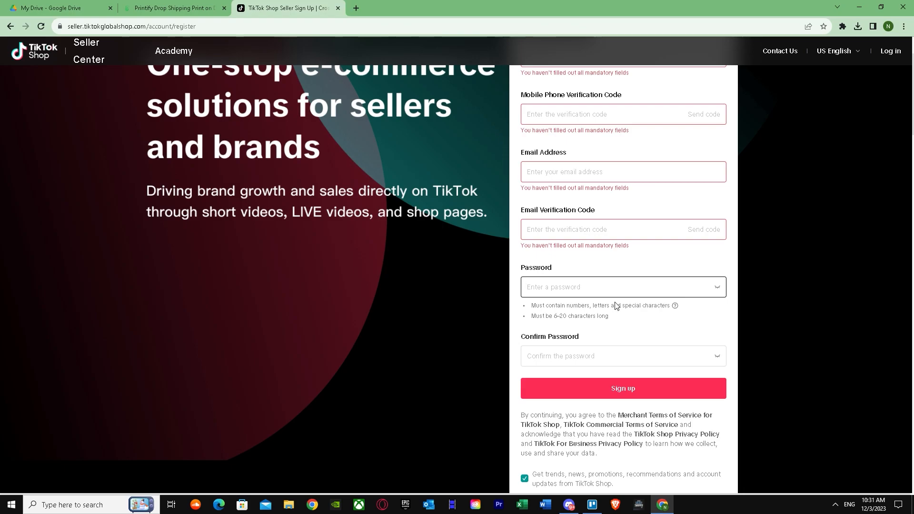
- Scroll to the Become a global seller today onboarding steps and seller requirements
scroll(down, 3)
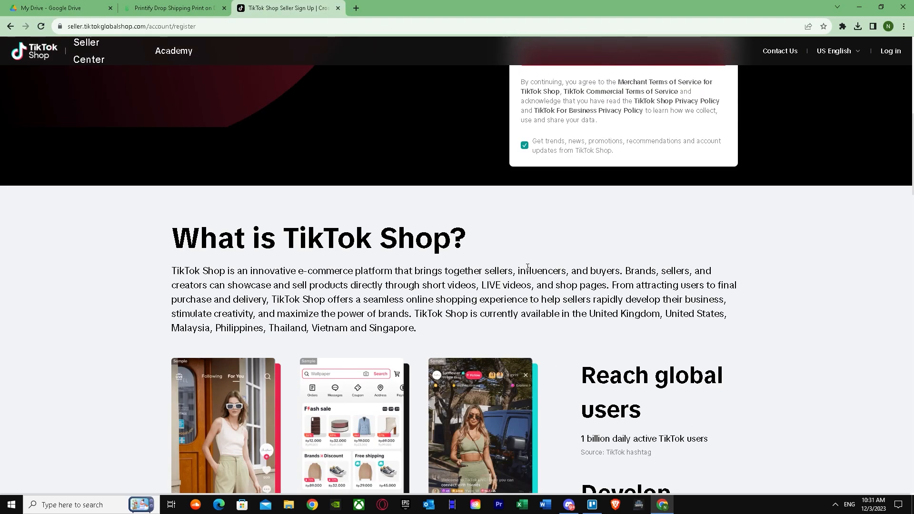
scroll(down, 3)
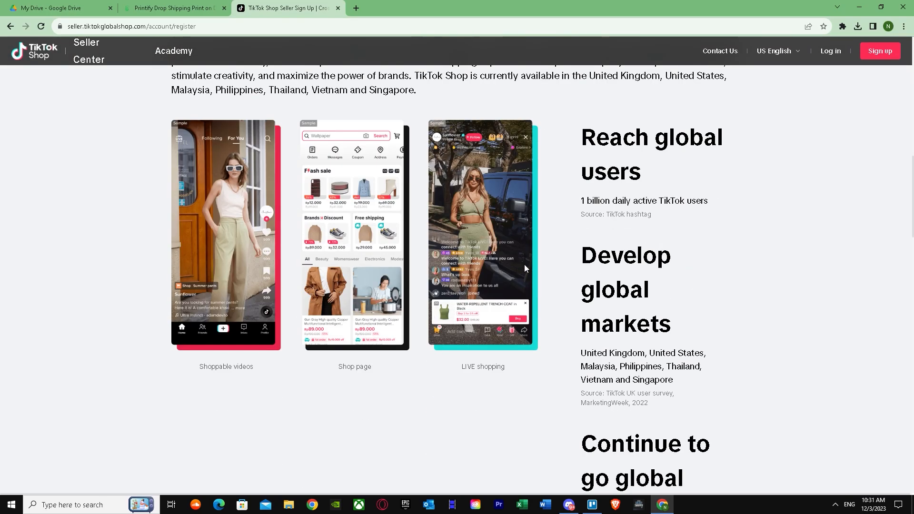
scroll(down, 3)
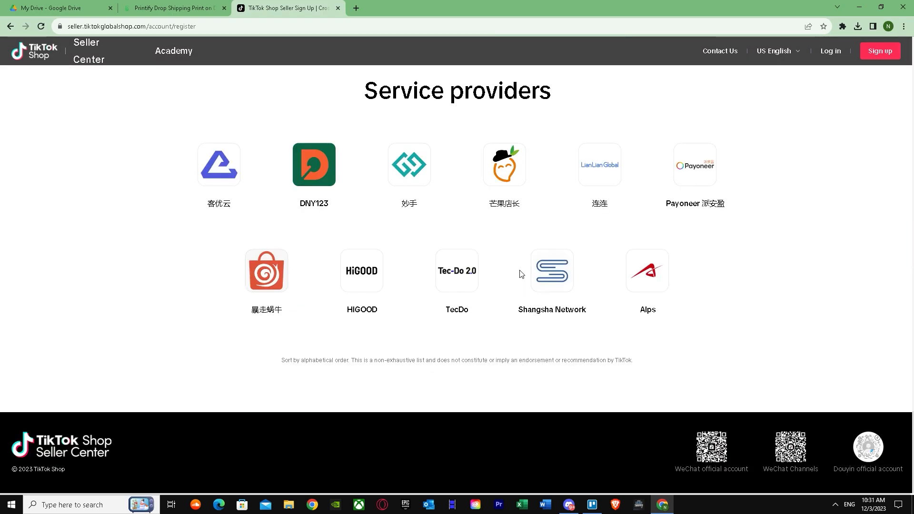
scroll(up, 3)
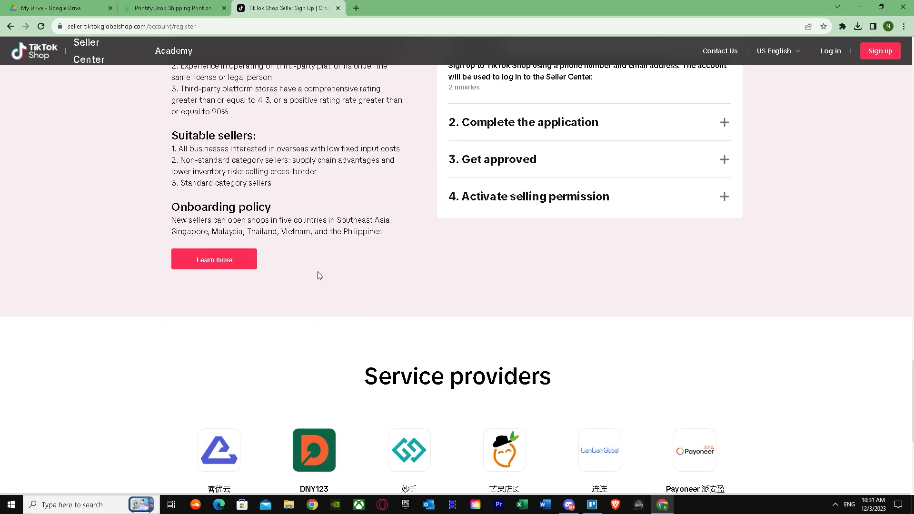
mouse_move(312, 258)
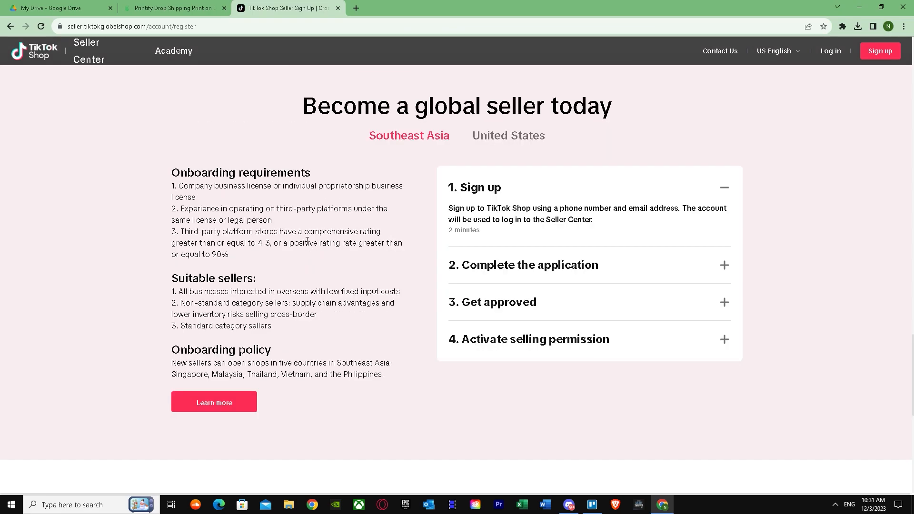
mouse_move(305, 241)
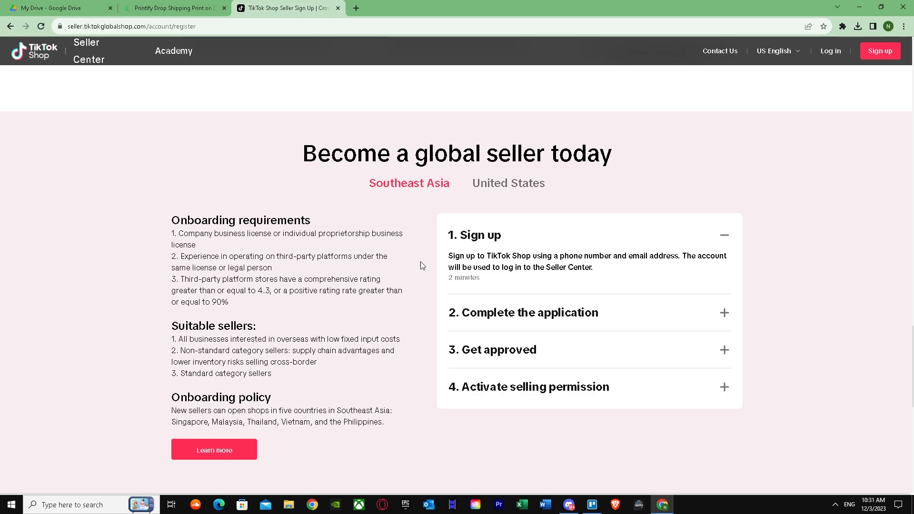
mouse_move(426, 288)
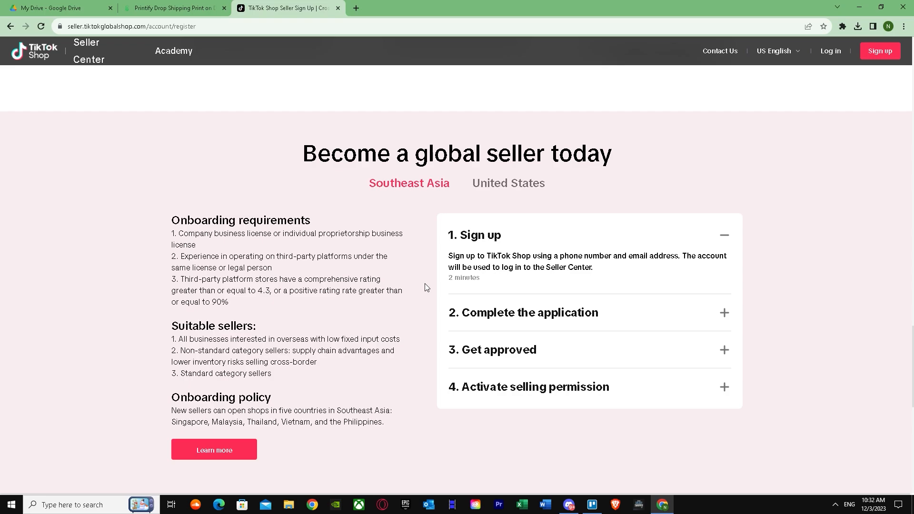
mouse_move(459, 159)
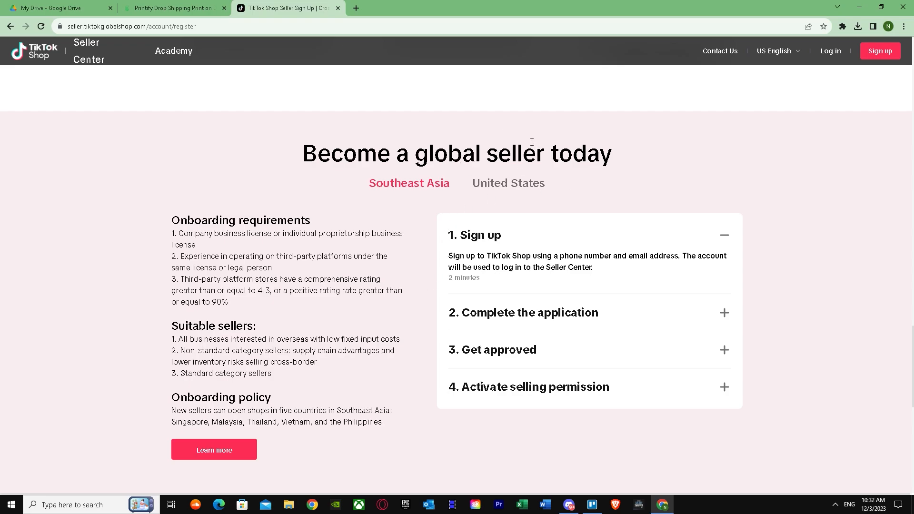
mouse_move(564, 199)
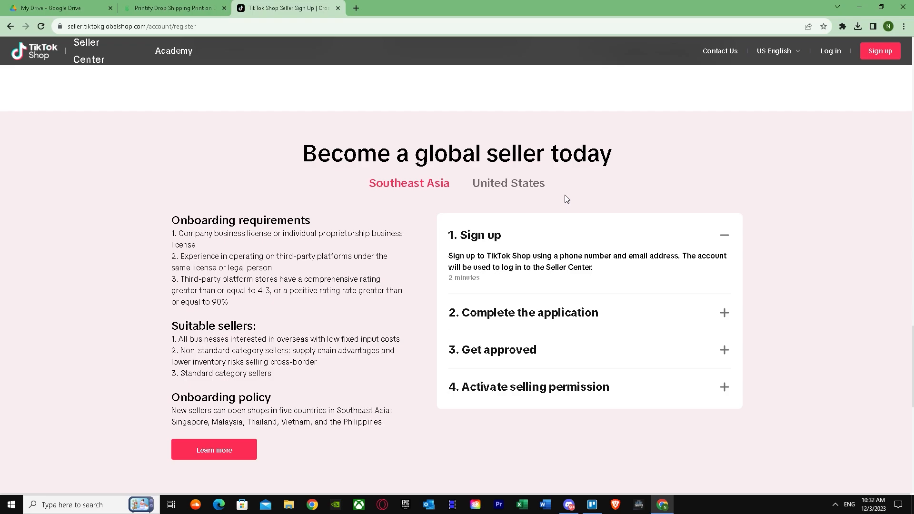
mouse_move(331, 269)
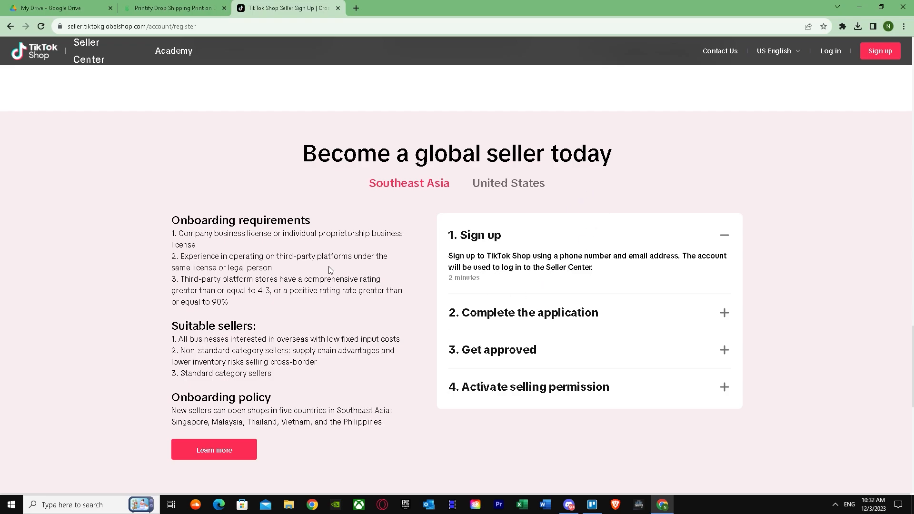
mouse_move(409, 164)
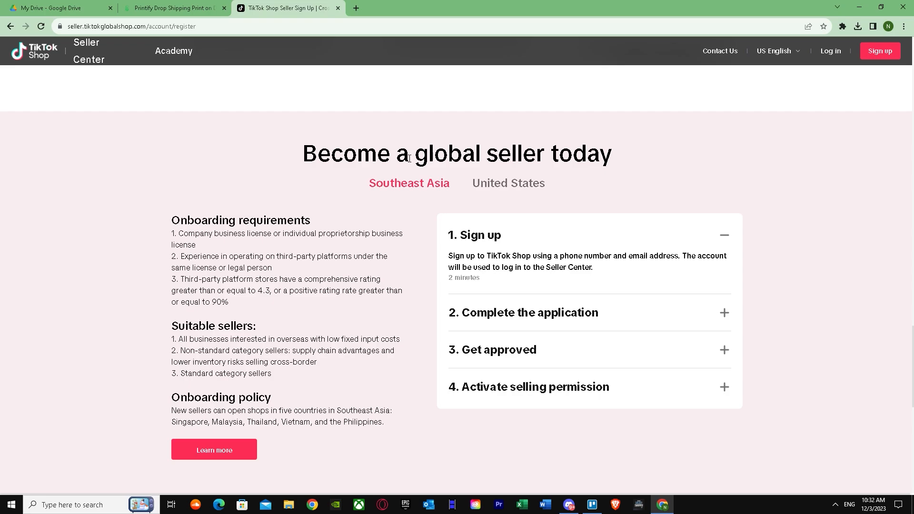
click(173, 8)
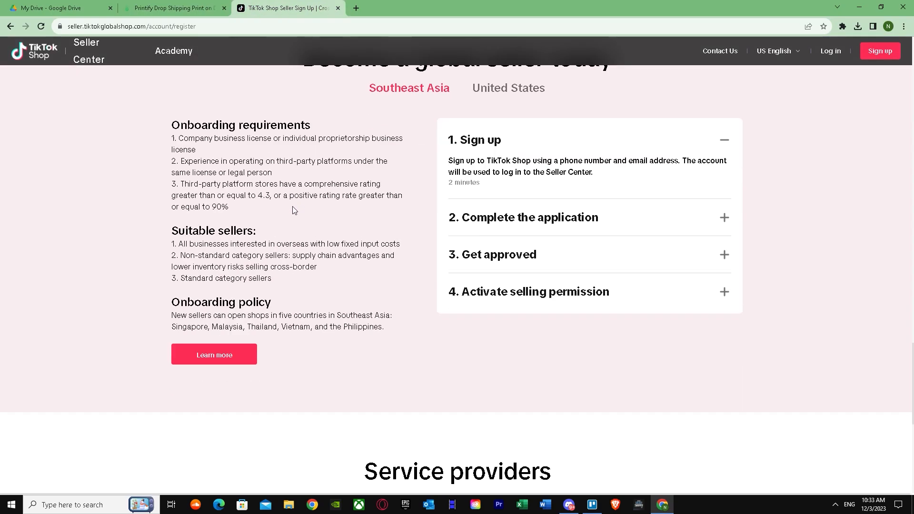
mouse_move(335, 246)
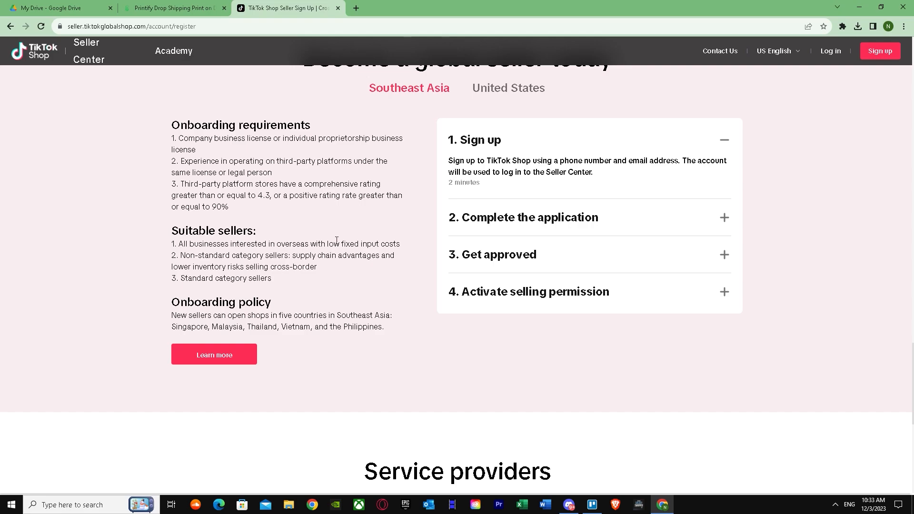
mouse_move(201, 149)
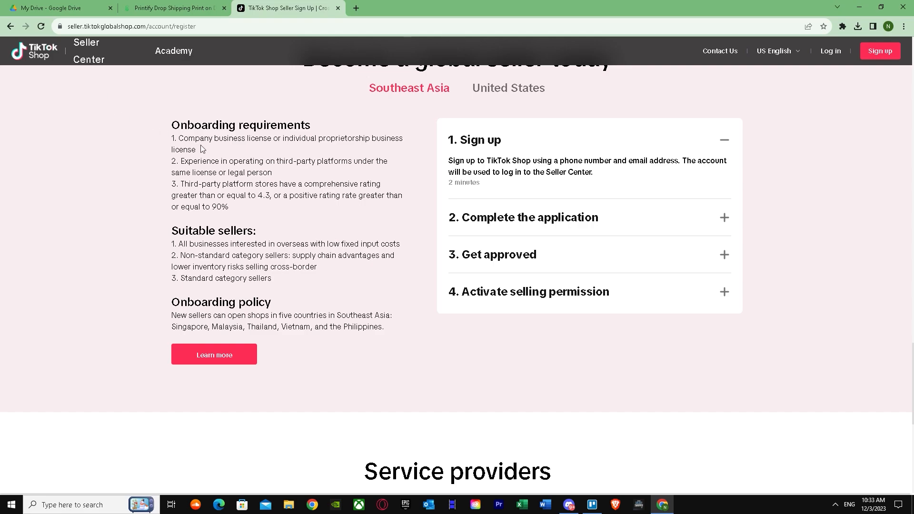
- Return to the Printify catalog and reveal the store switcher for My new store
click(173, 8)
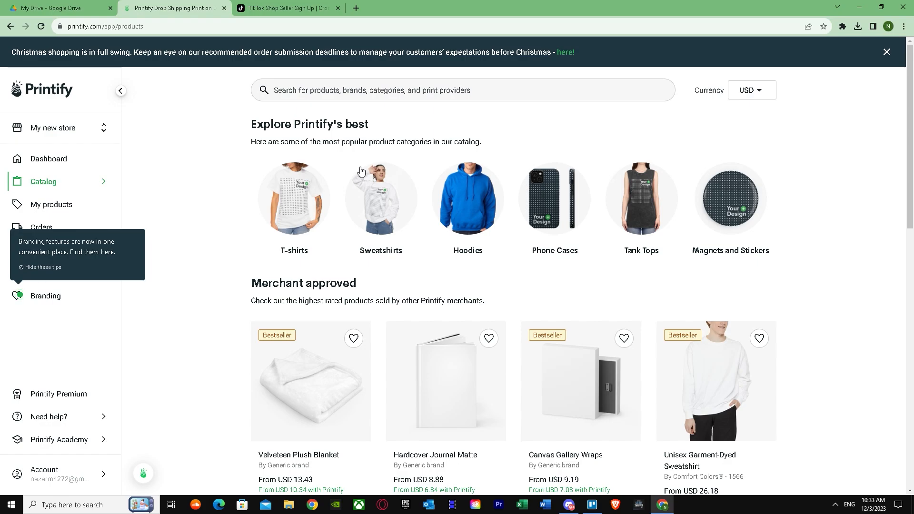
click(287, 7)
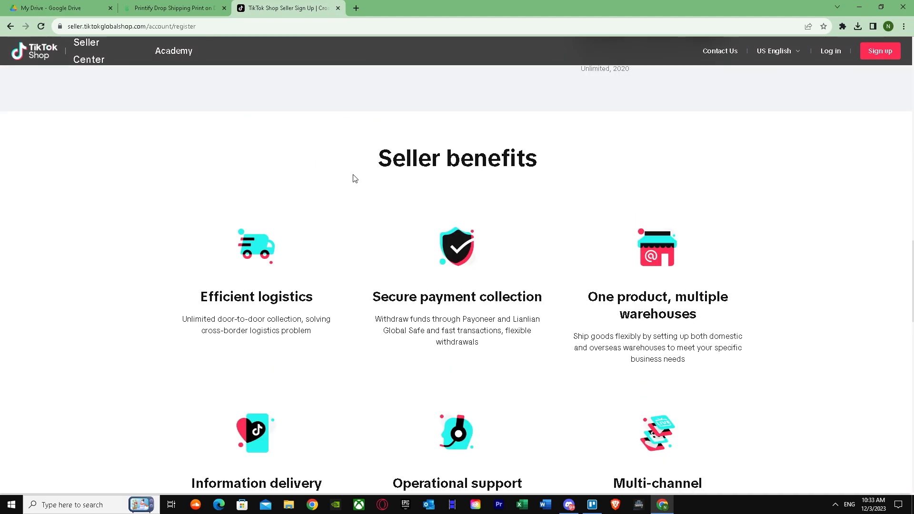
click(170, 7)
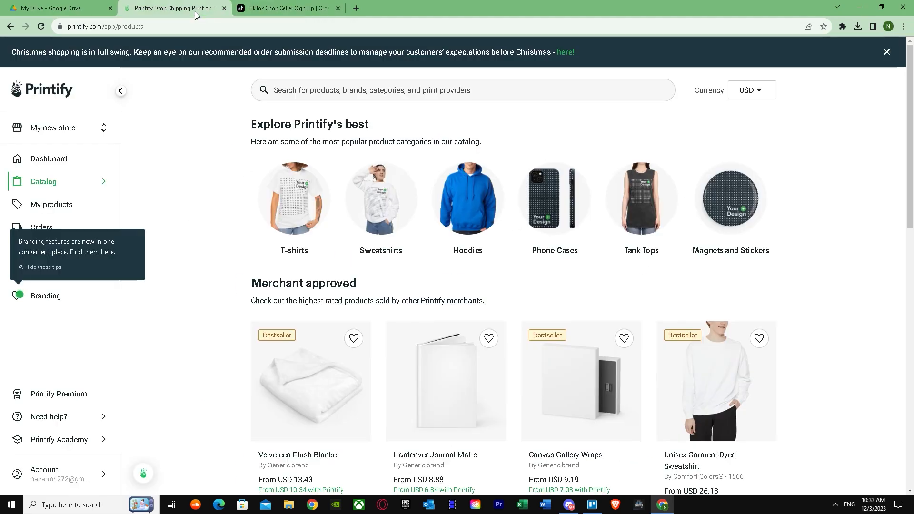
mouse_move(721, 300)
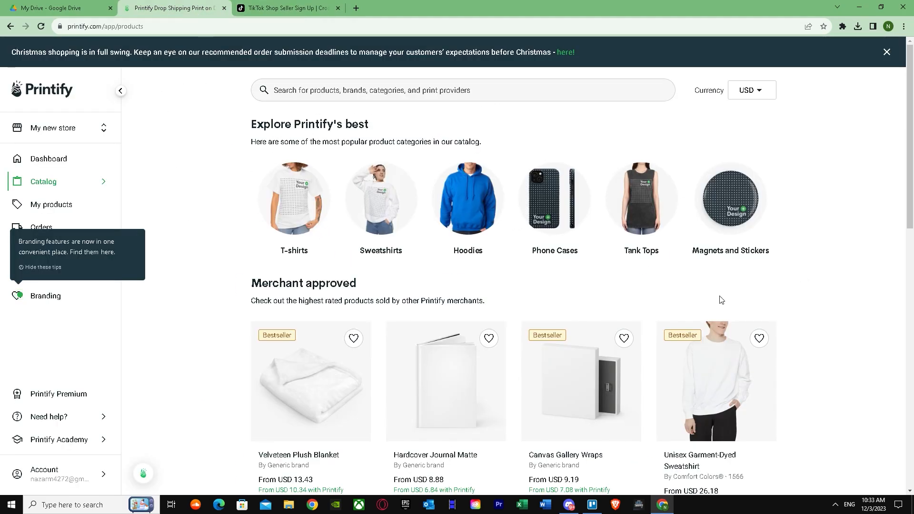
scroll(down, 3)
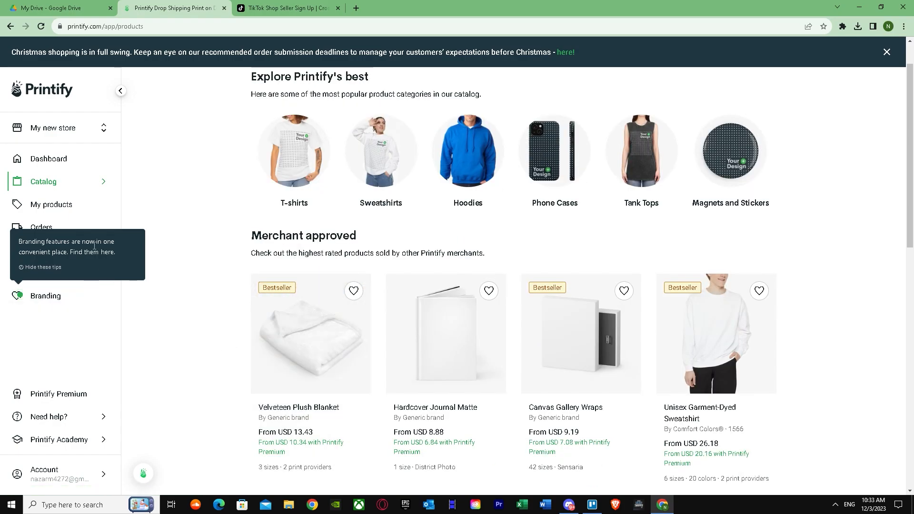
click(60, 127)
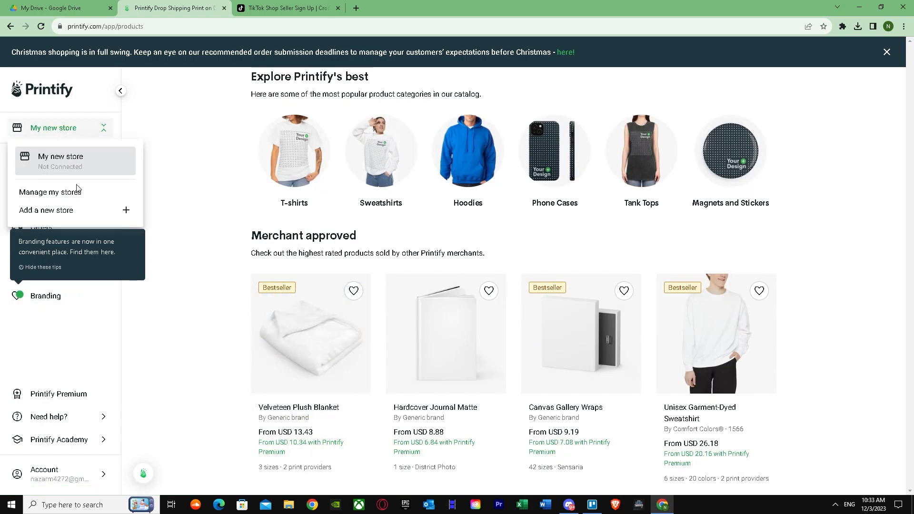
mouse_move(45, 210)
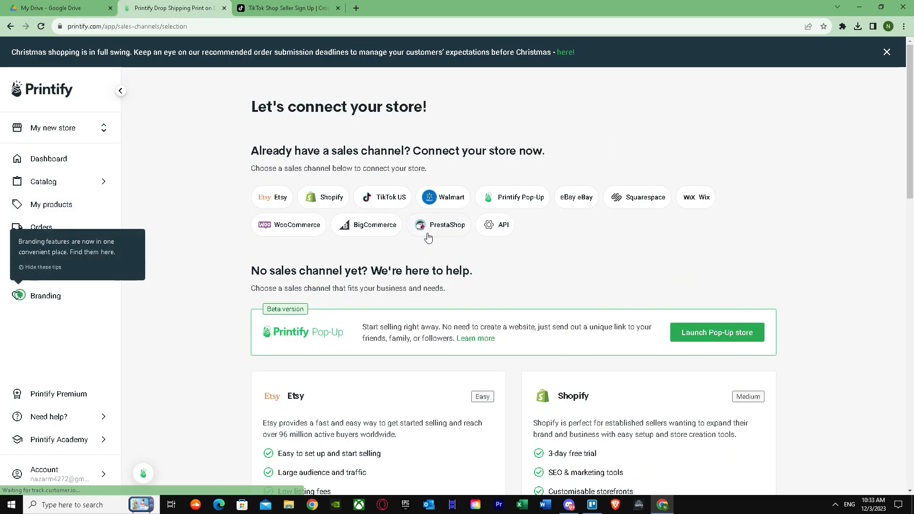
scroll(down, 3)
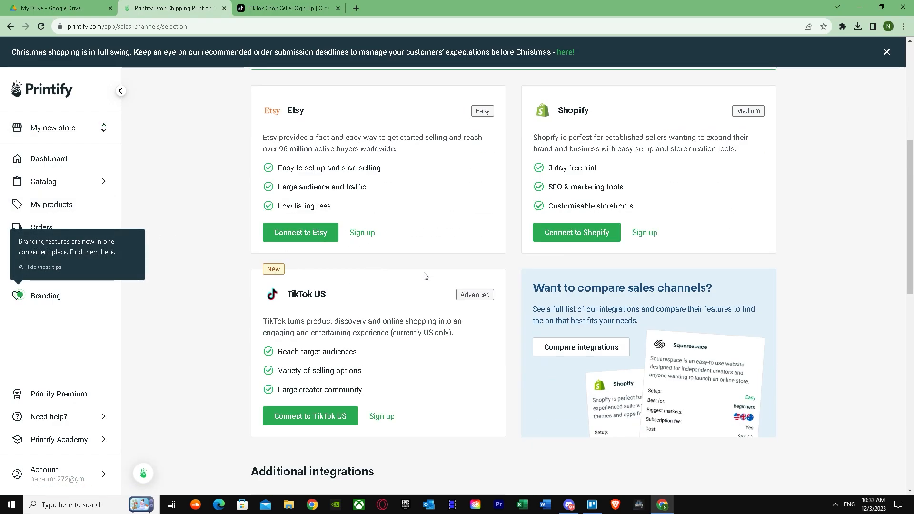
scroll(up, 3)
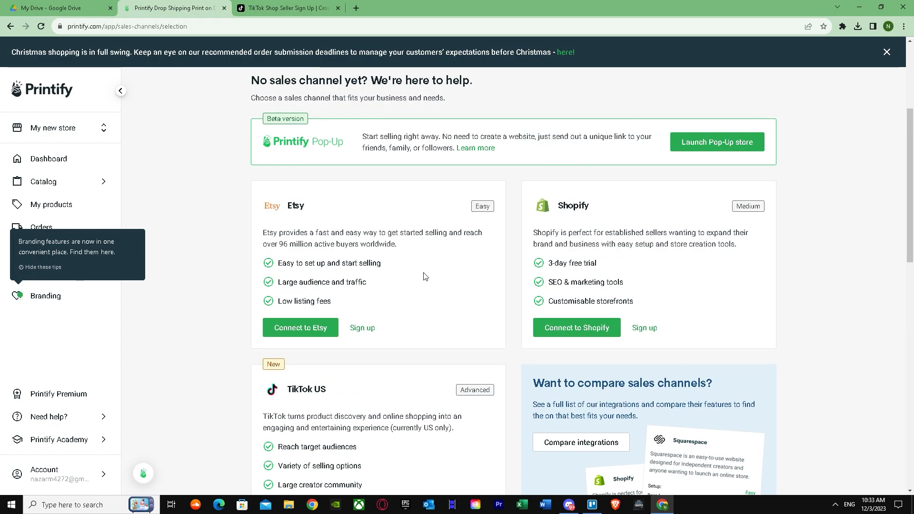
mouse_move(577, 206)
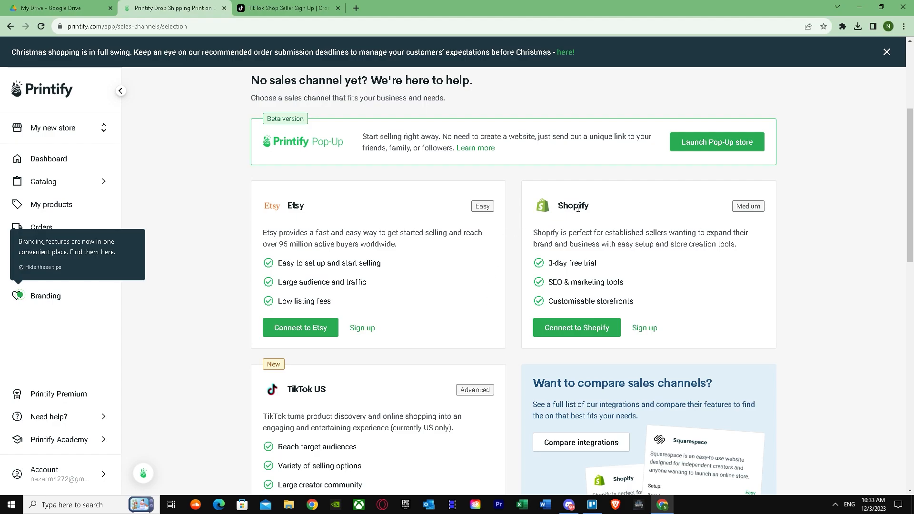
scroll(down, 3)
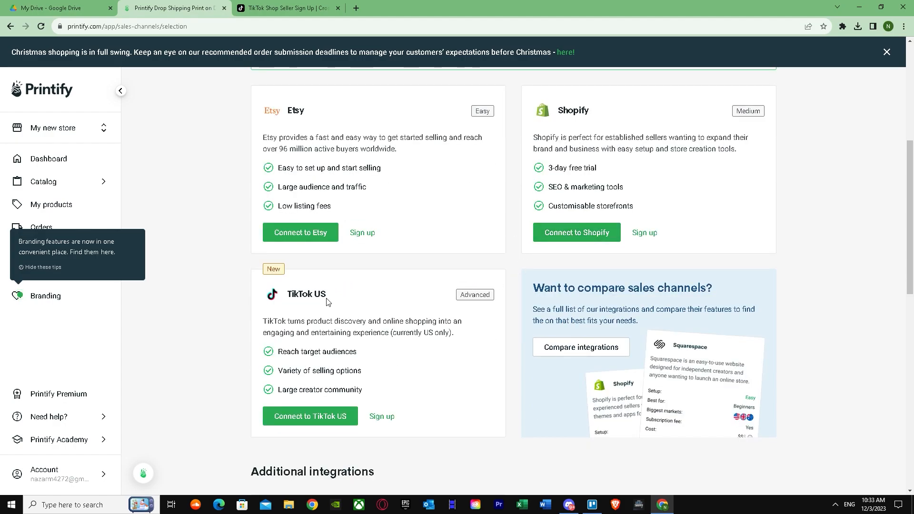
mouse_move(517, 216)
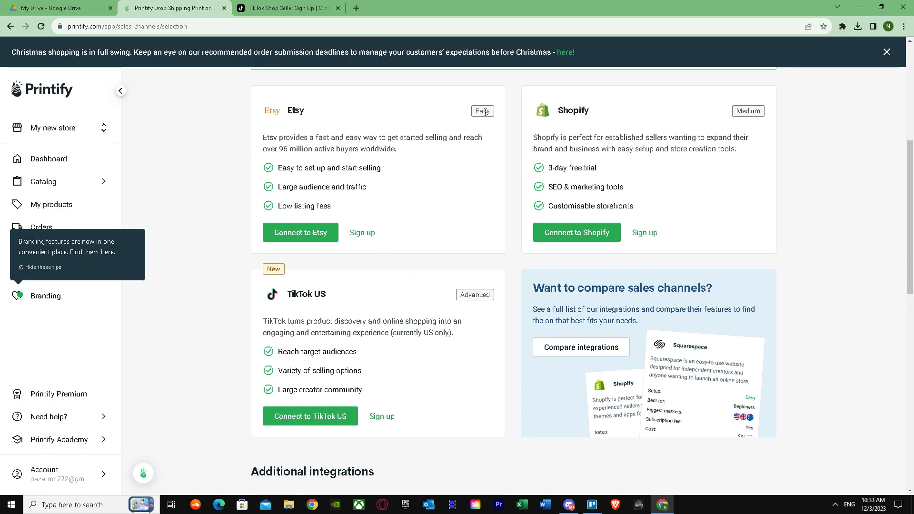
mouse_move(293, 401)
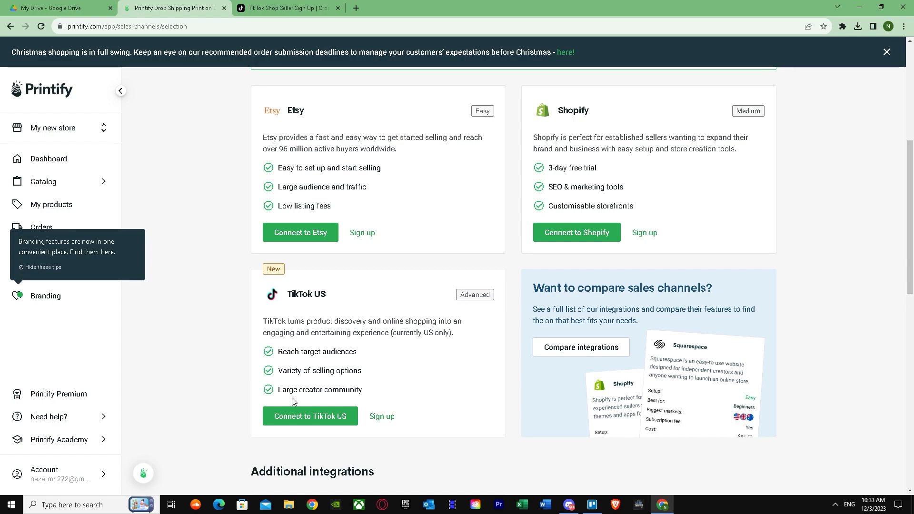
mouse_move(315, 275)
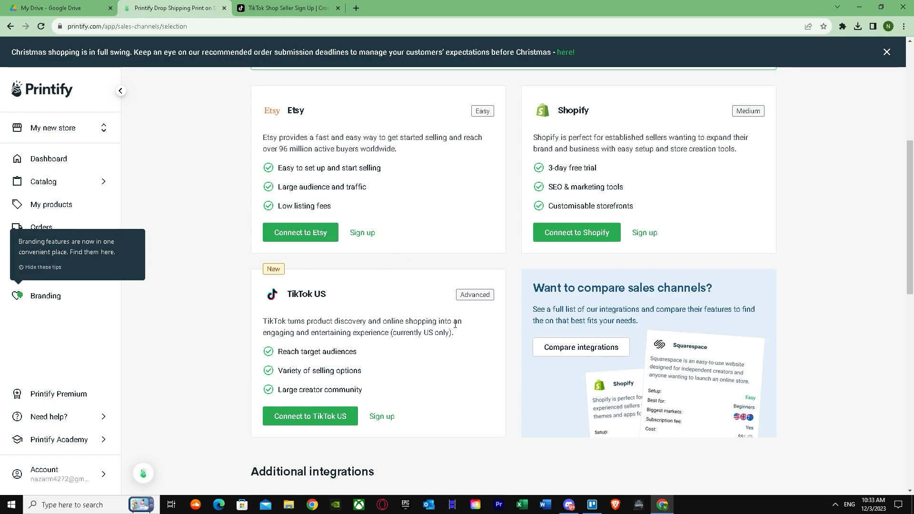
scroll(down, 3)
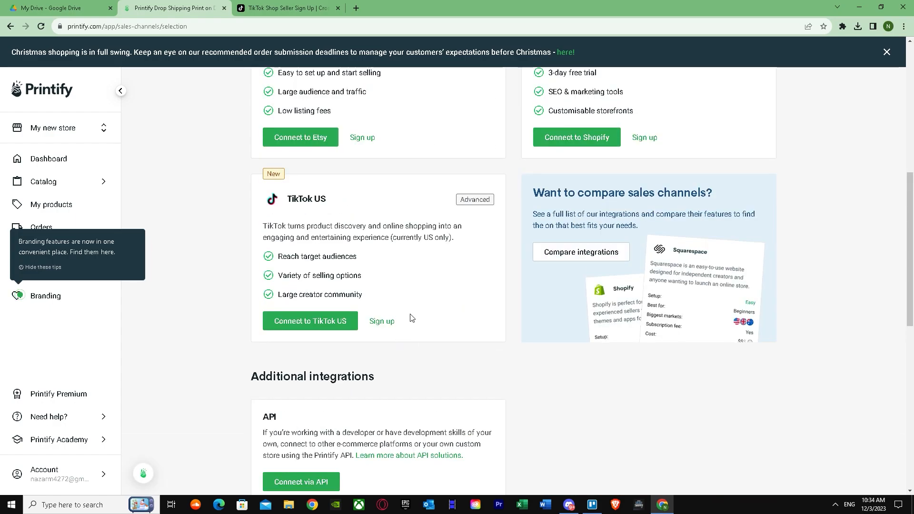
mouse_move(425, 272)
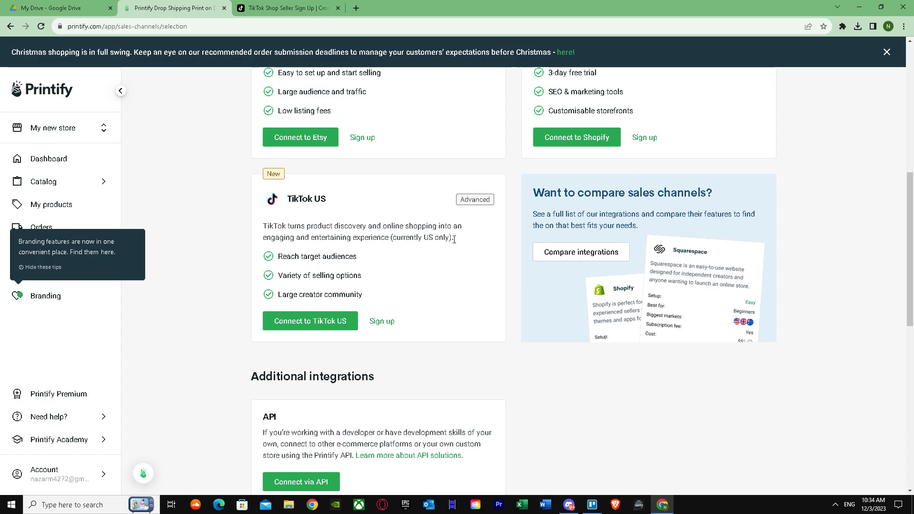
double_click(424, 237)
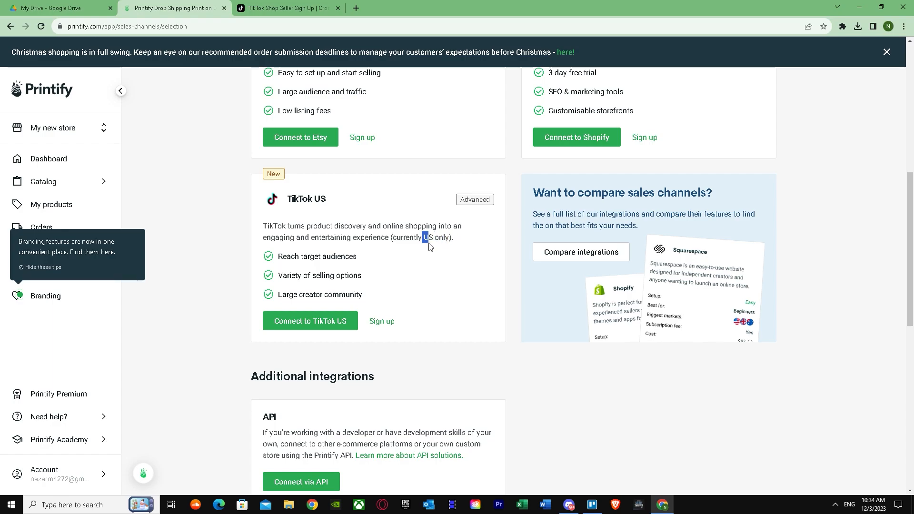
drag(424, 237, 443, 237)
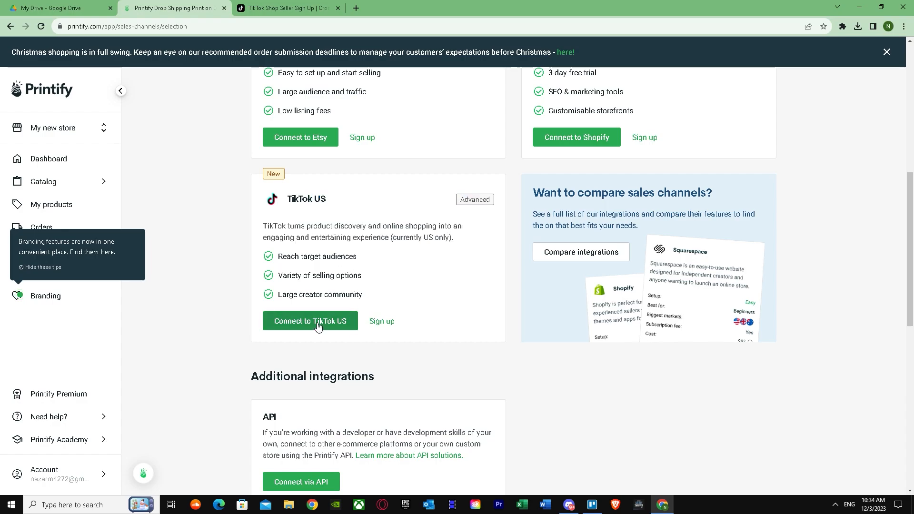
- Start the Connect TikTok US flow and settle on creating a new Printify store
click(311, 321)
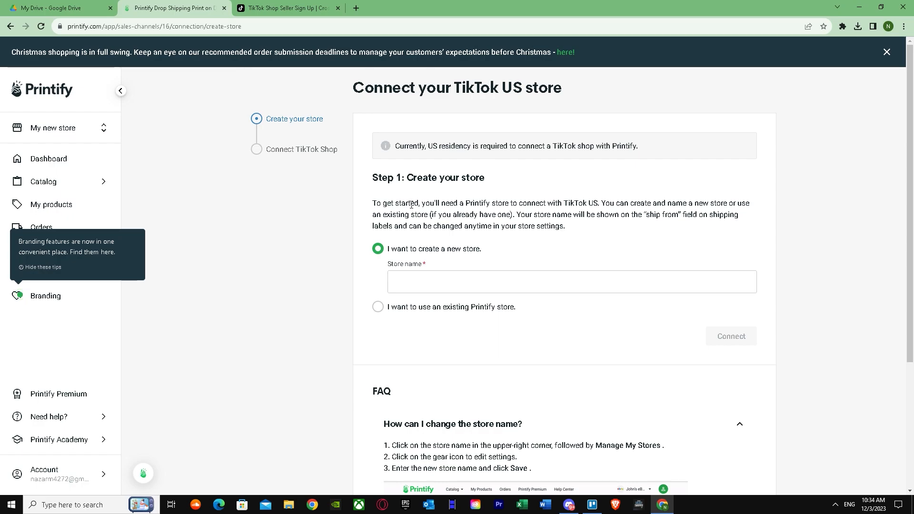
mouse_move(542, 204)
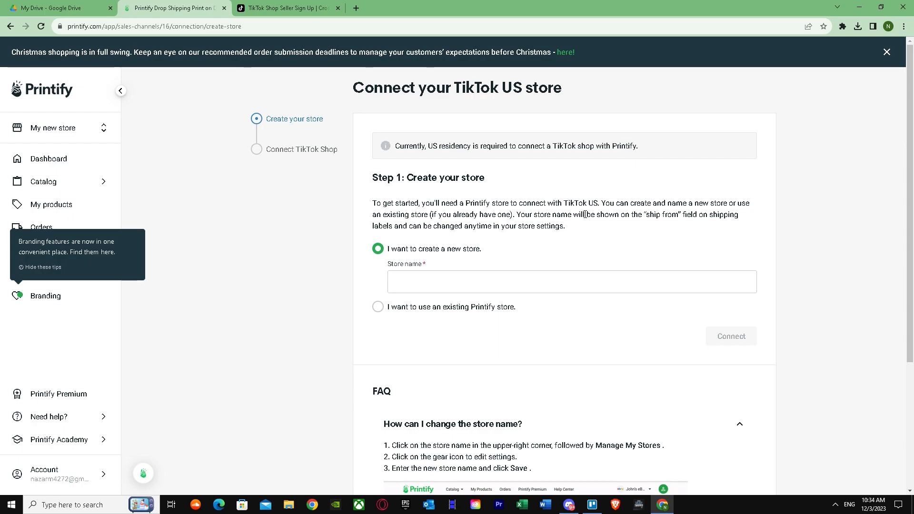
mouse_move(694, 224)
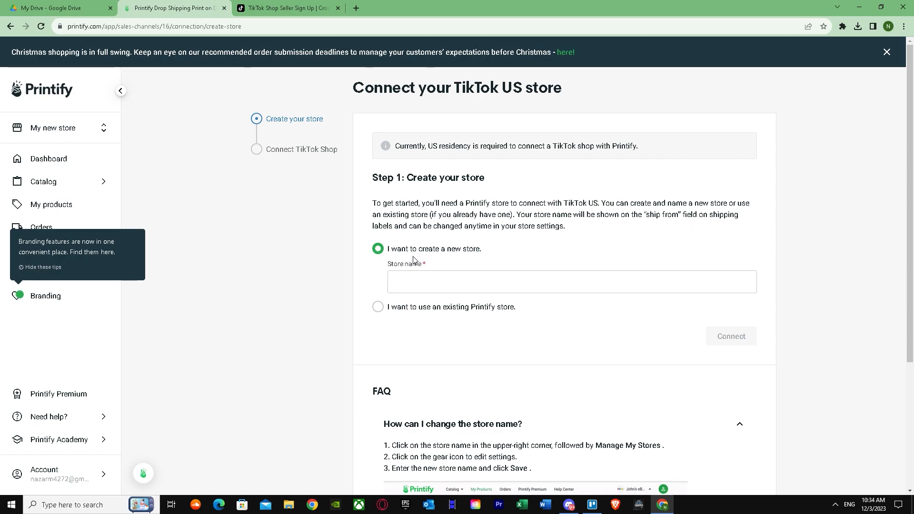
mouse_move(393, 311)
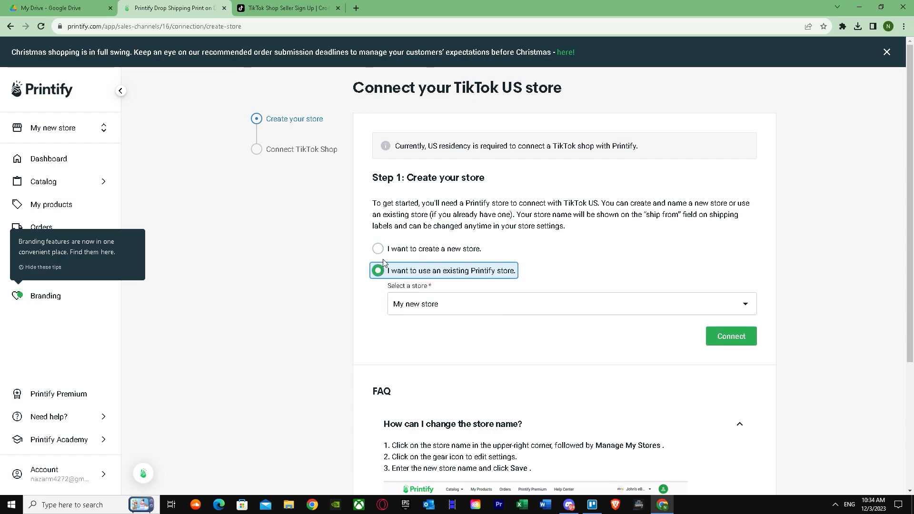
click(378, 249)
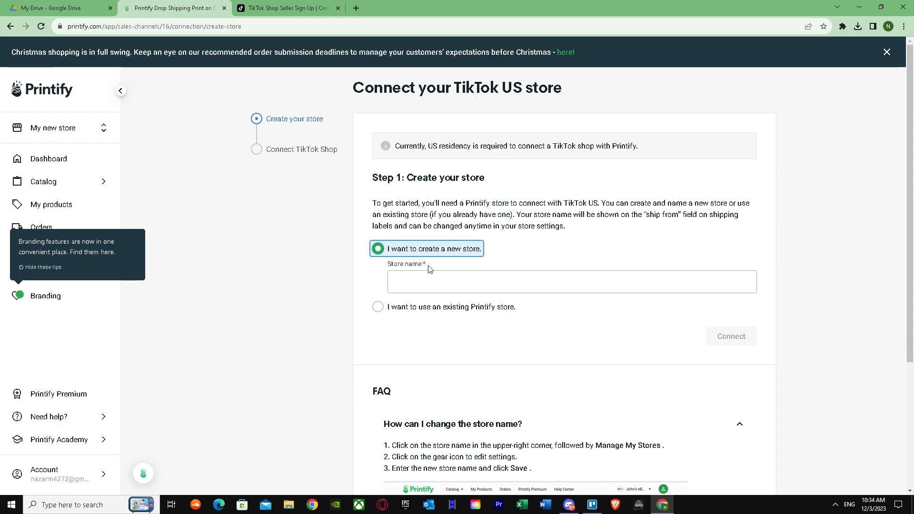
click(571, 282)
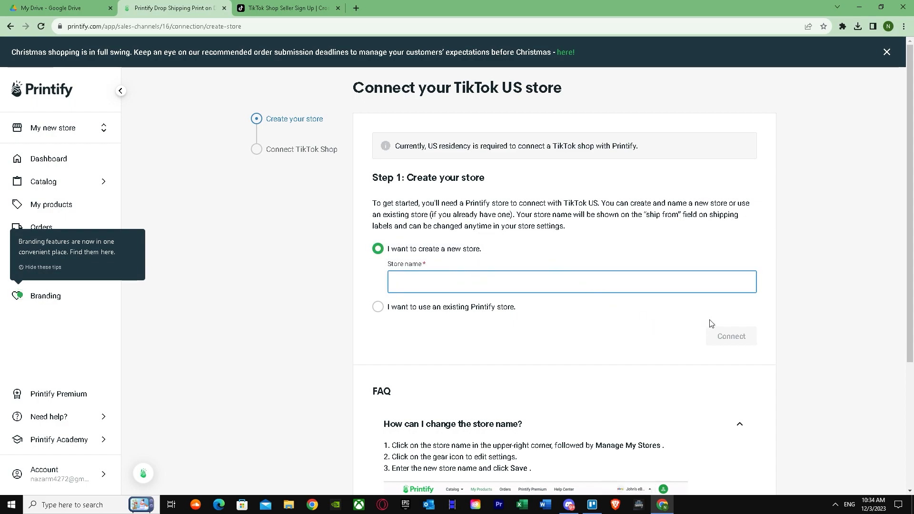
- Name the new store 'tiktok shop' and continue to Step 2, Connect TikTok Shop
scroll(down, 3)
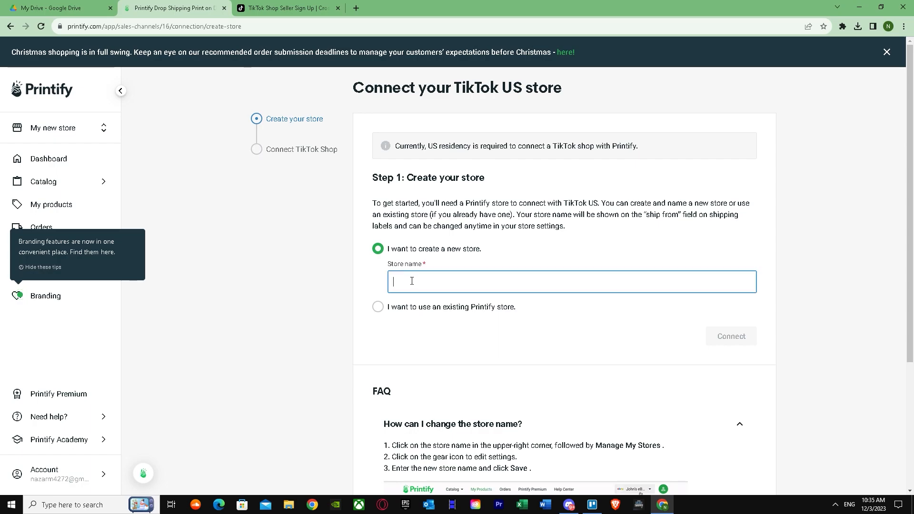
text(tiktok shop)
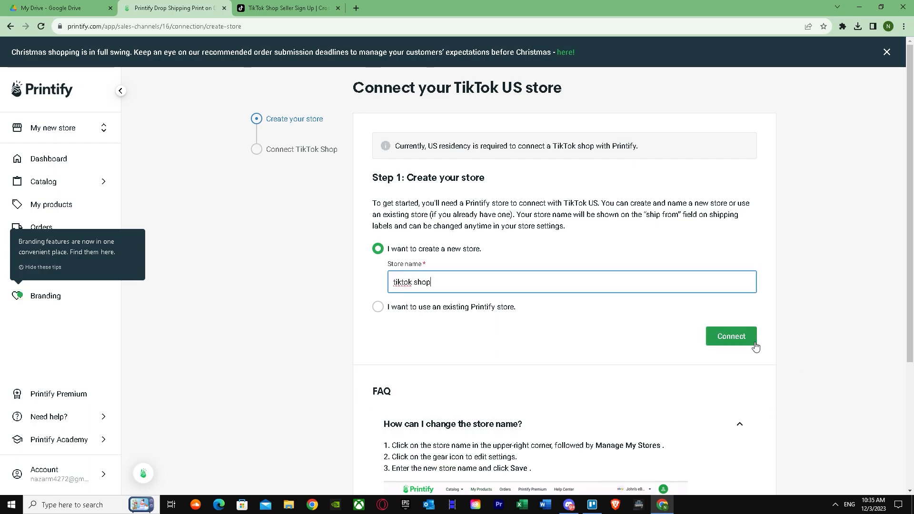
click(731, 337)
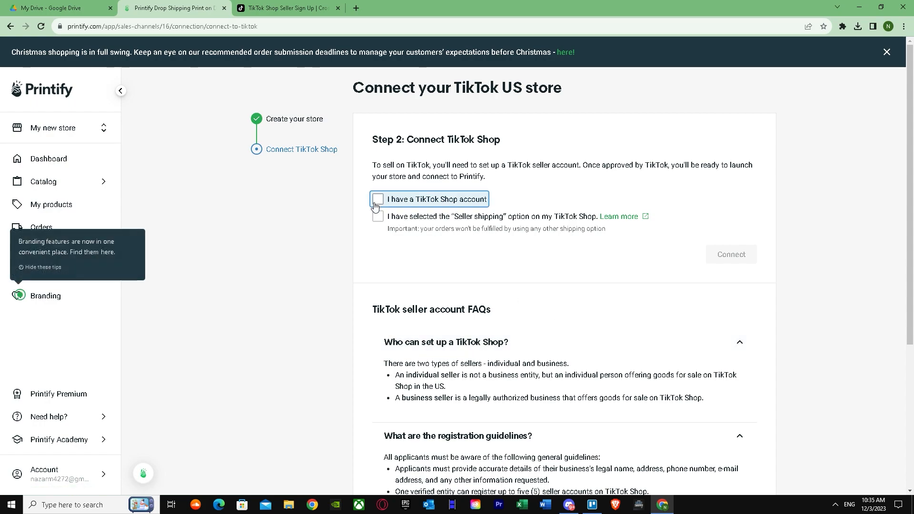
- Tick both TikTok Shop confirmations, submit the connection and dismiss the blank popup
click(377, 199)
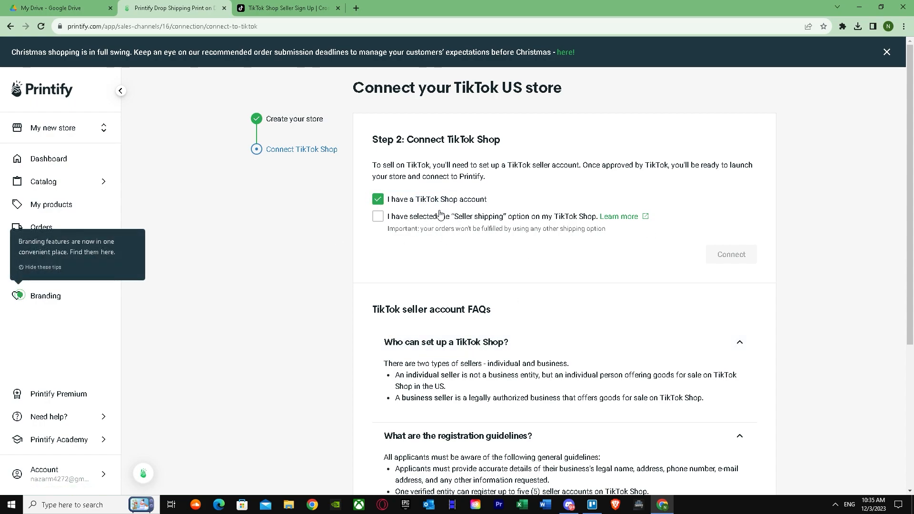
click(378, 217)
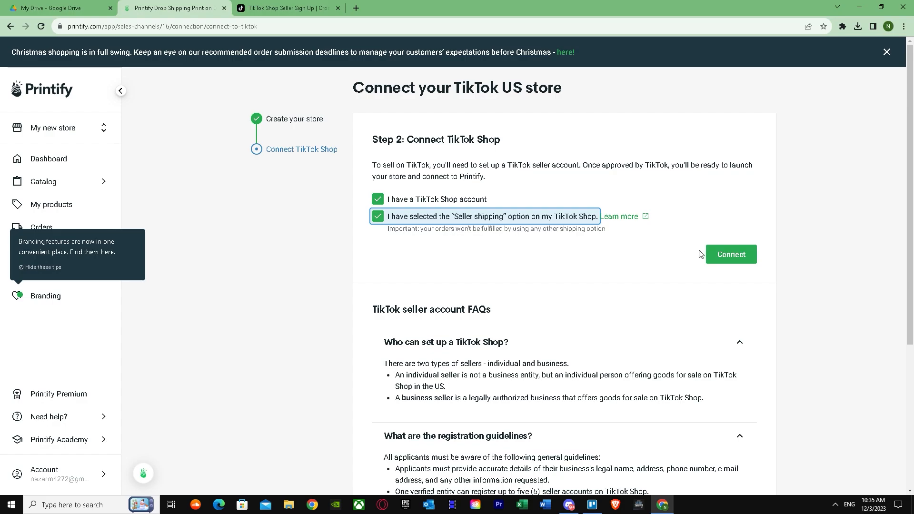
click(731, 254)
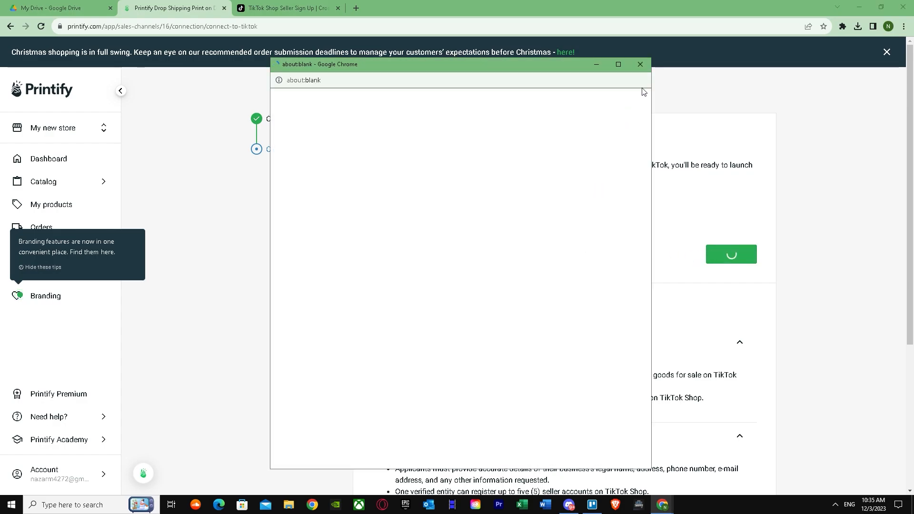
click(640, 64)
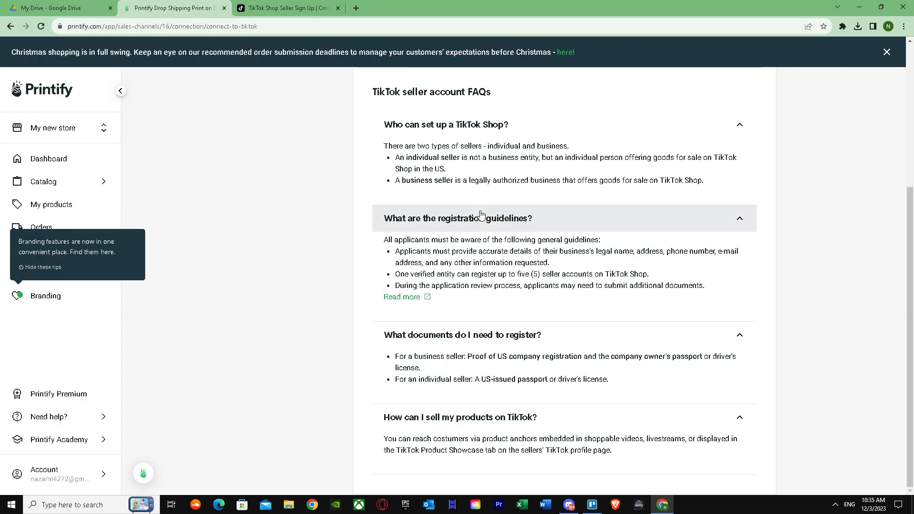
mouse_move(113, 236)
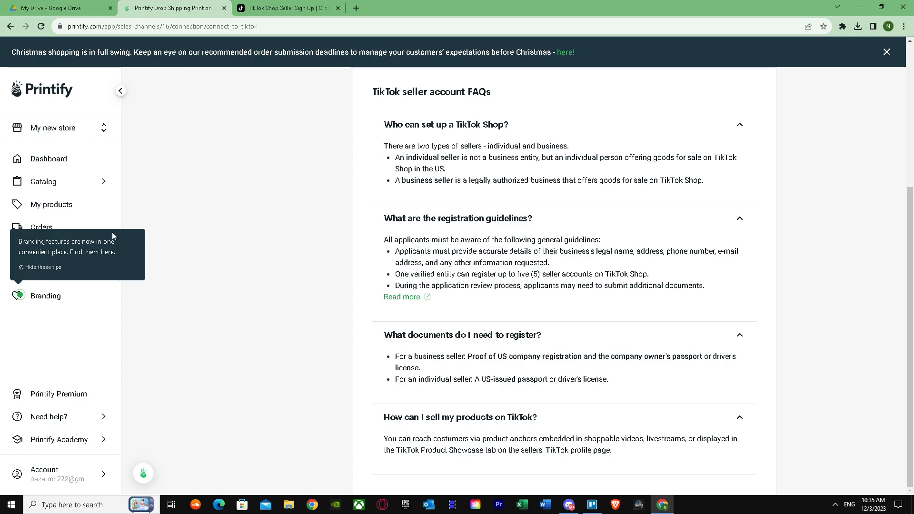
mouse_move(50, 204)
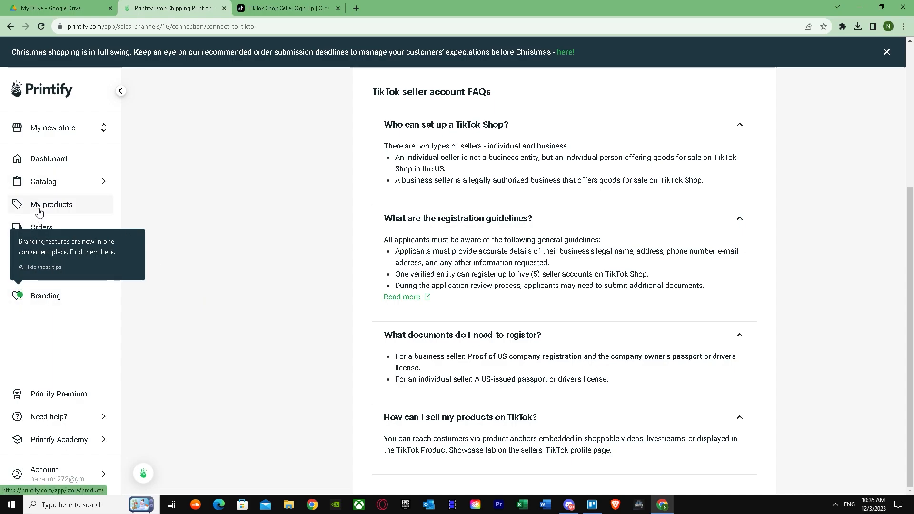
- Review the store's empty product list, then return to the TikTok Shop seller sign-up page
click(51, 204)
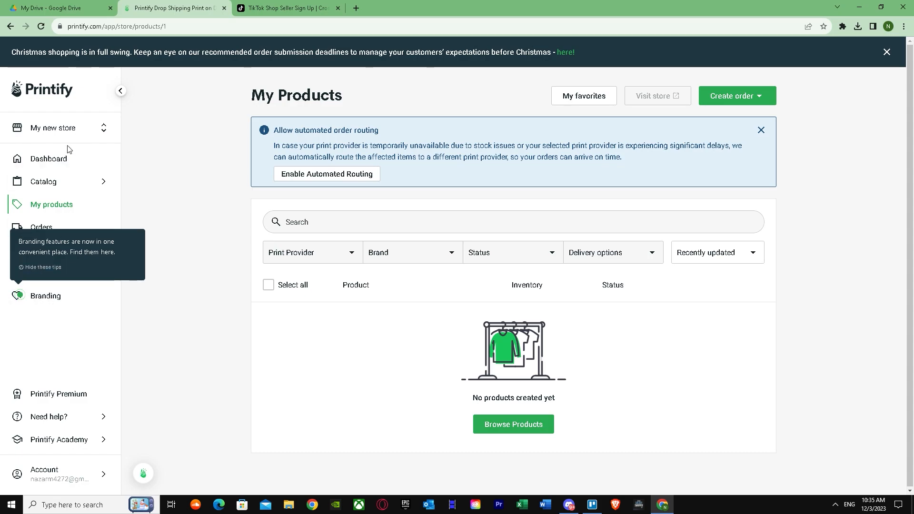
click(60, 128)
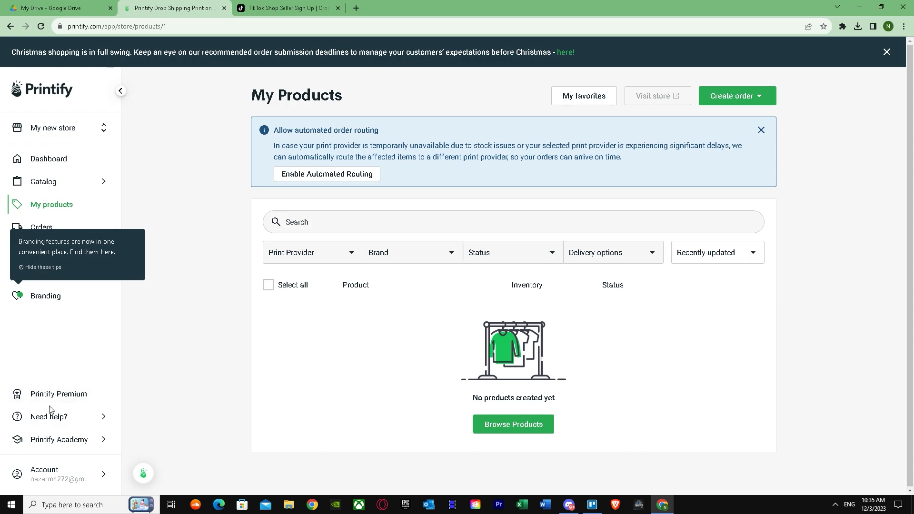
mouse_move(64, 182)
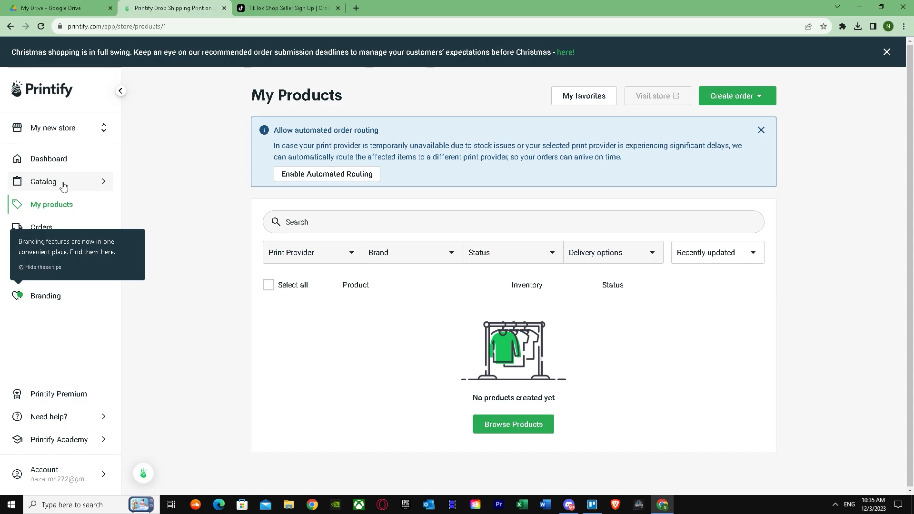
click(48, 159)
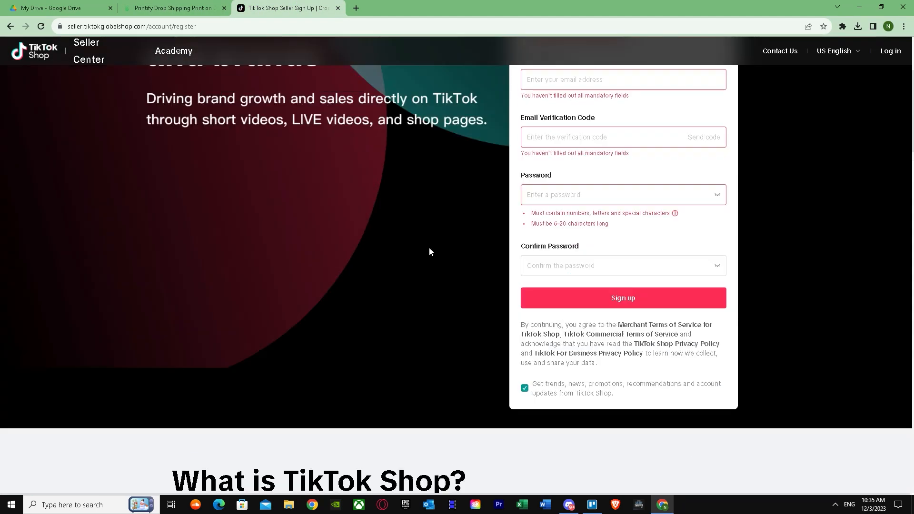
scroll(up, 3)
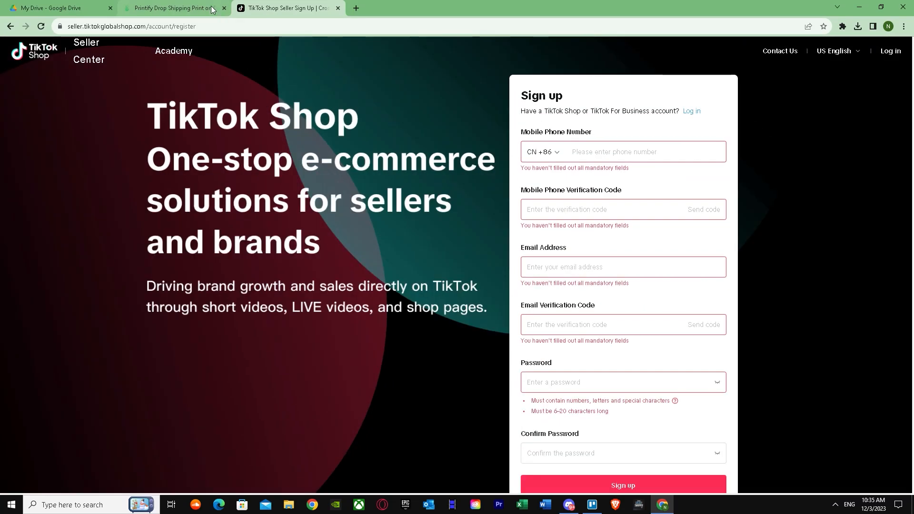
click(172, 8)
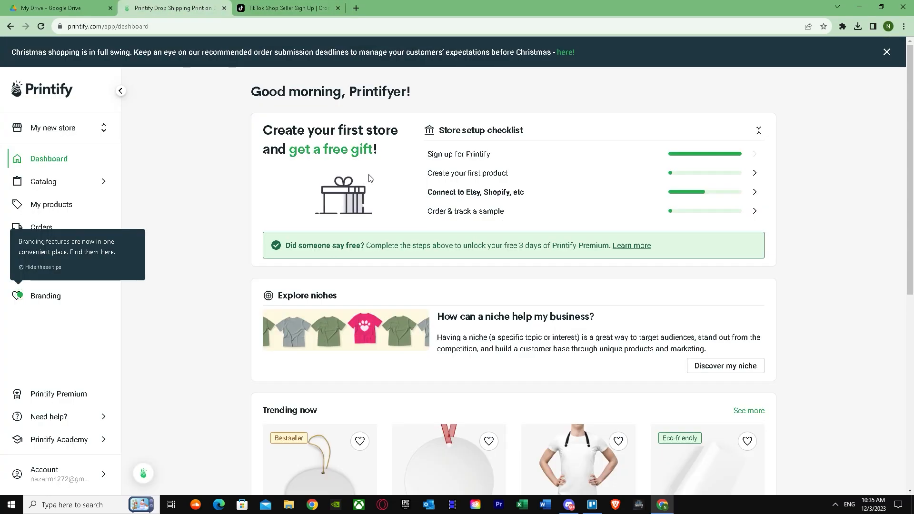
mouse_move(383, 159)
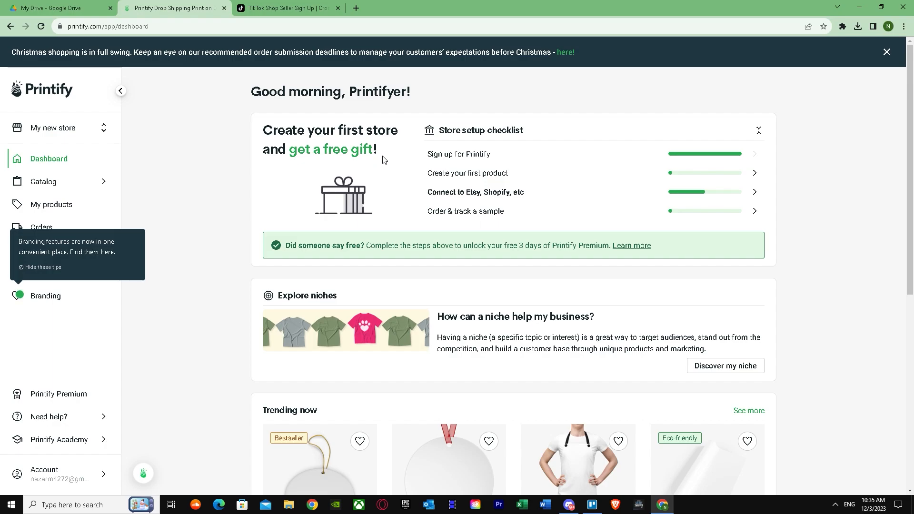
mouse_move(393, 178)
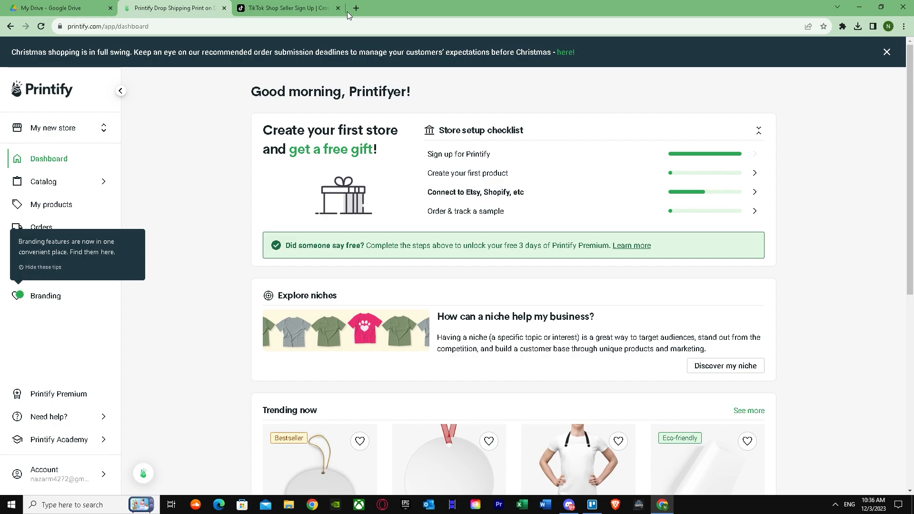
click(288, 8)
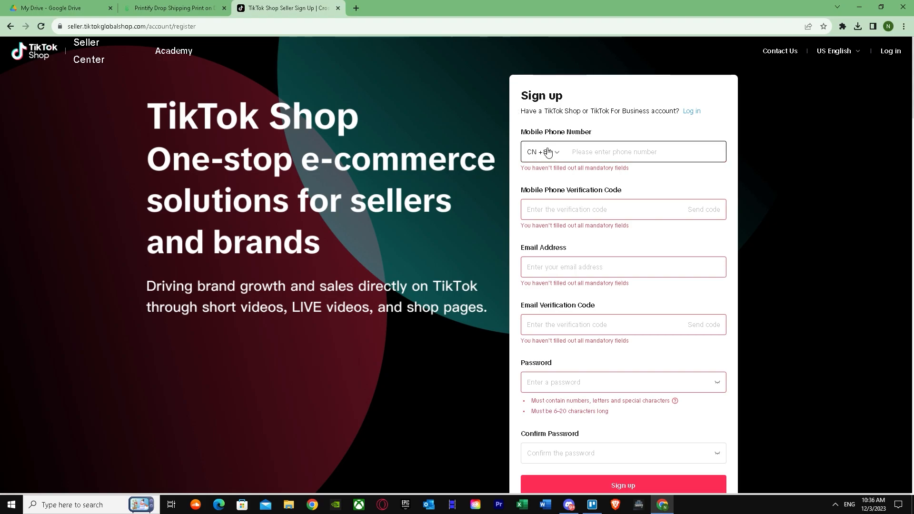